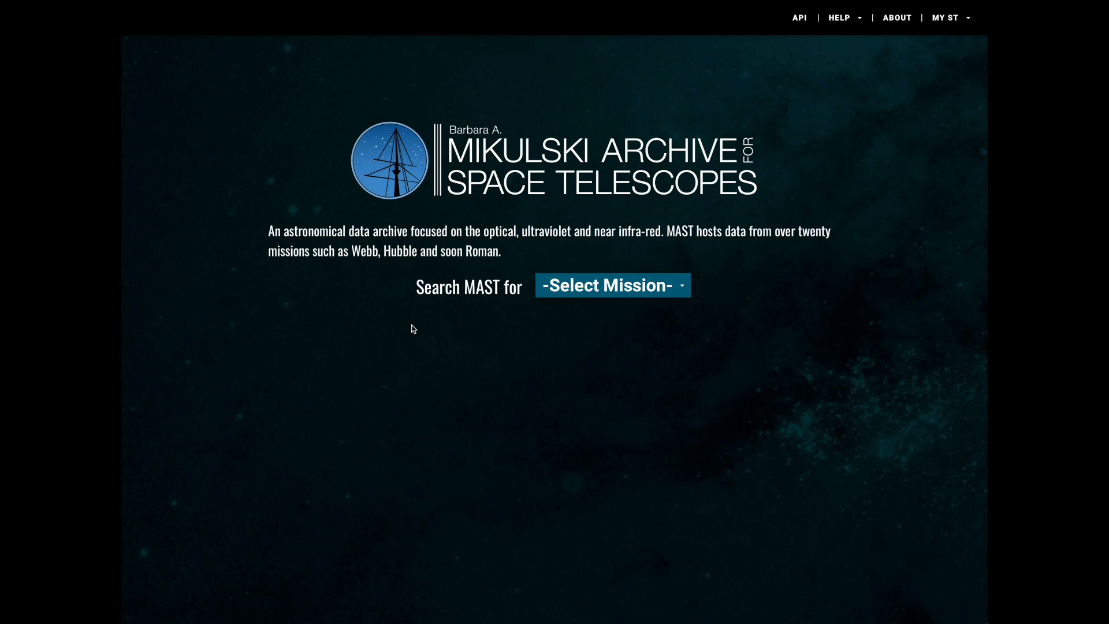
mouse_move(758, 48)
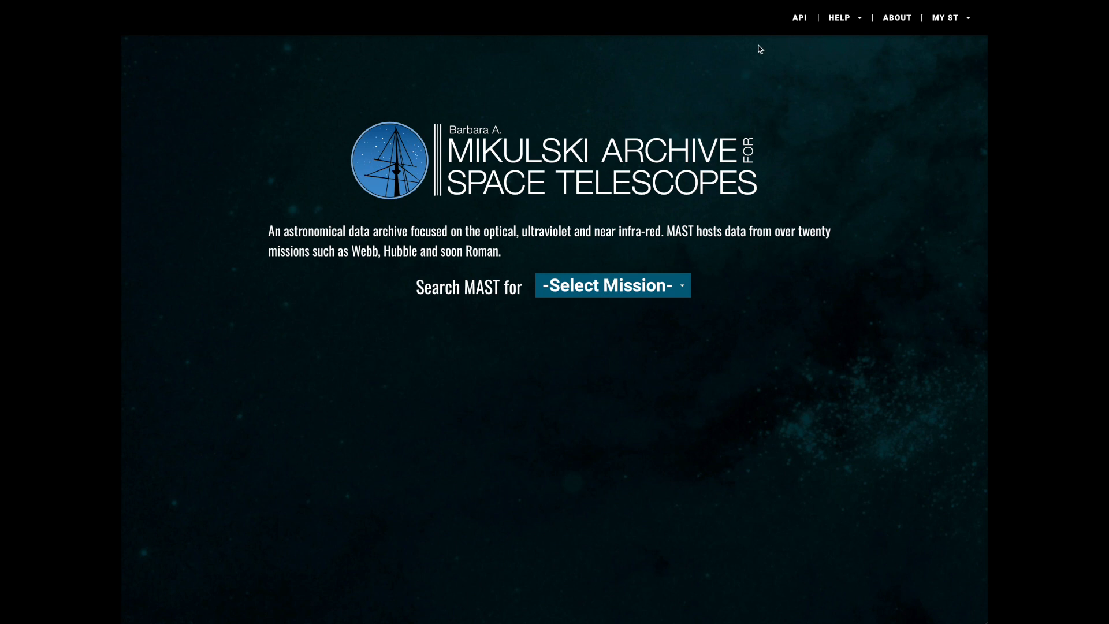
mouse_move(839, 17)
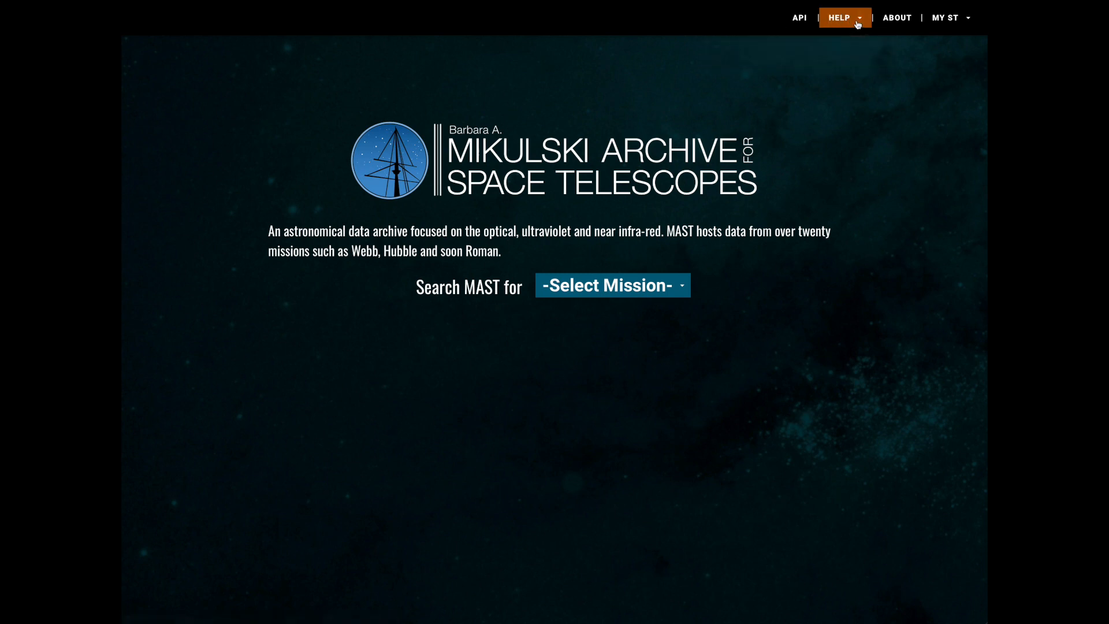
Show the Help menu with Search Guide, About JWST and Contact us
click(840, 17)
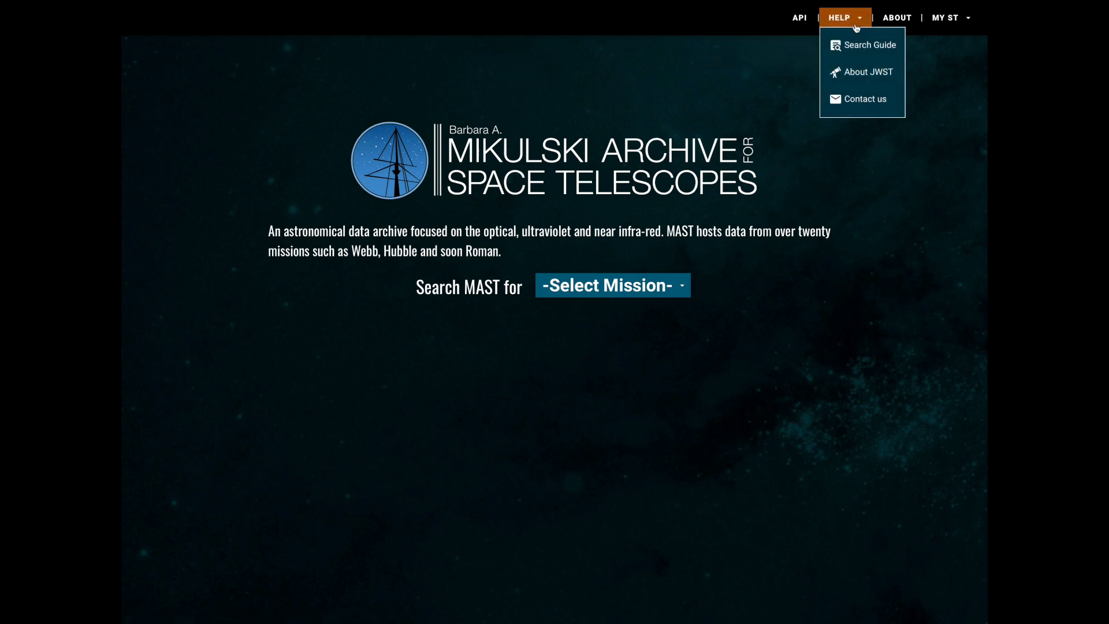
mouse_move(864, 99)
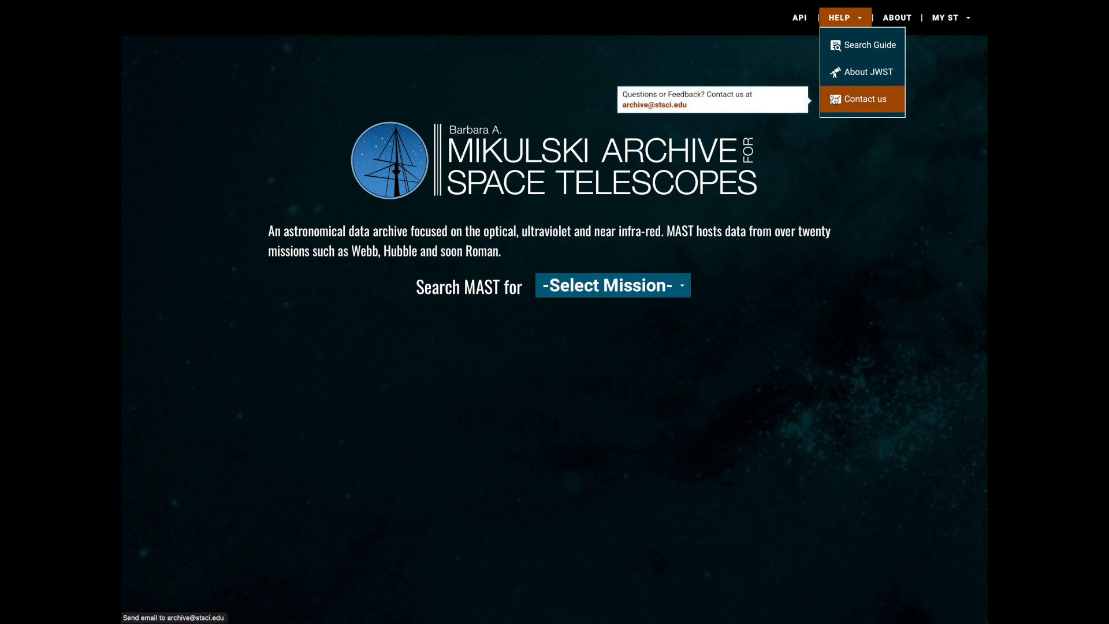
mouse_move(862, 45)
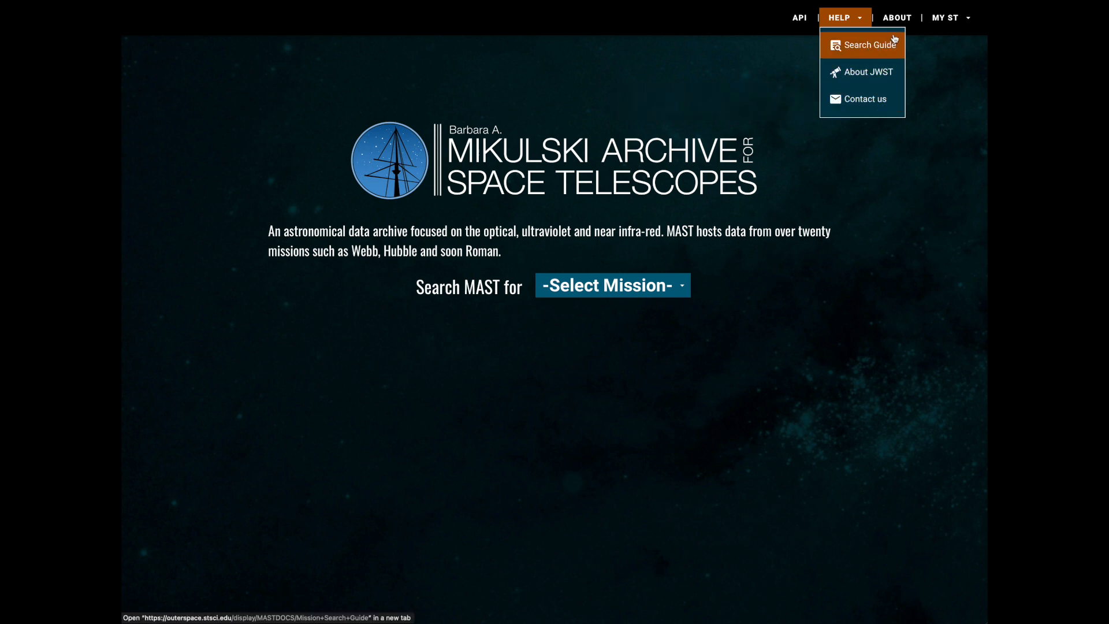
mouse_move(897, 17)
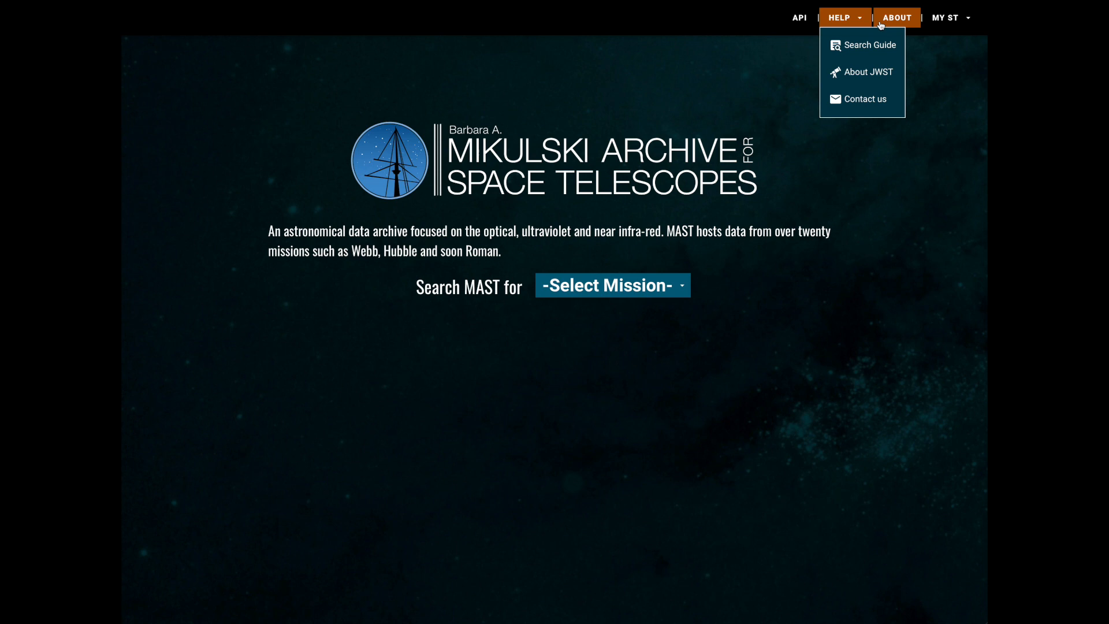
mouse_move(911, 26)
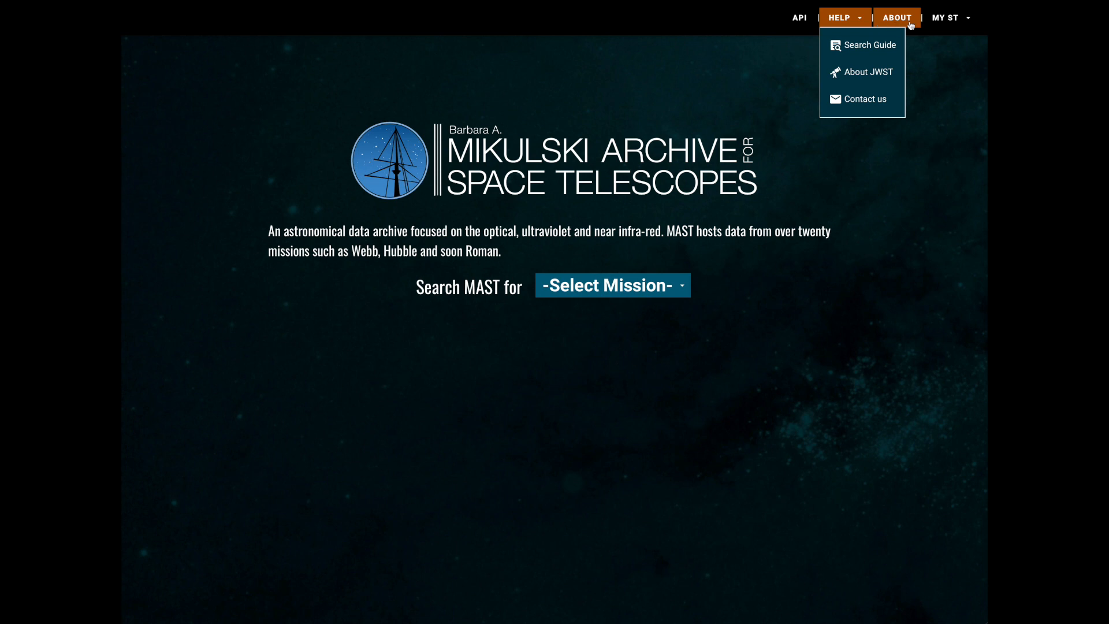
mouse_move(948, 17)
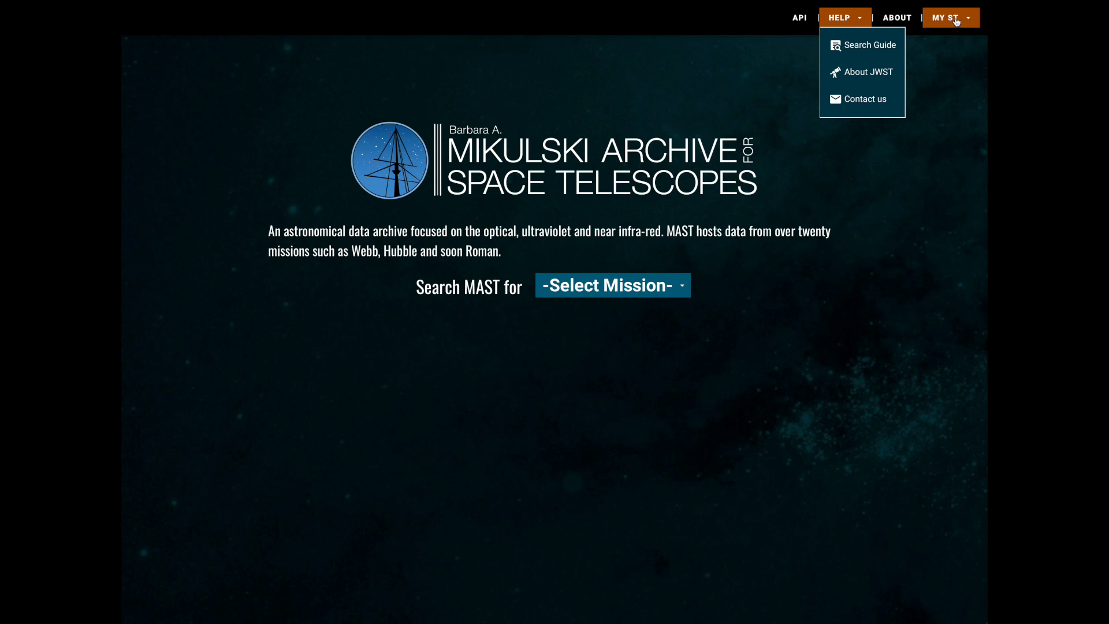
mouse_move(950, 43)
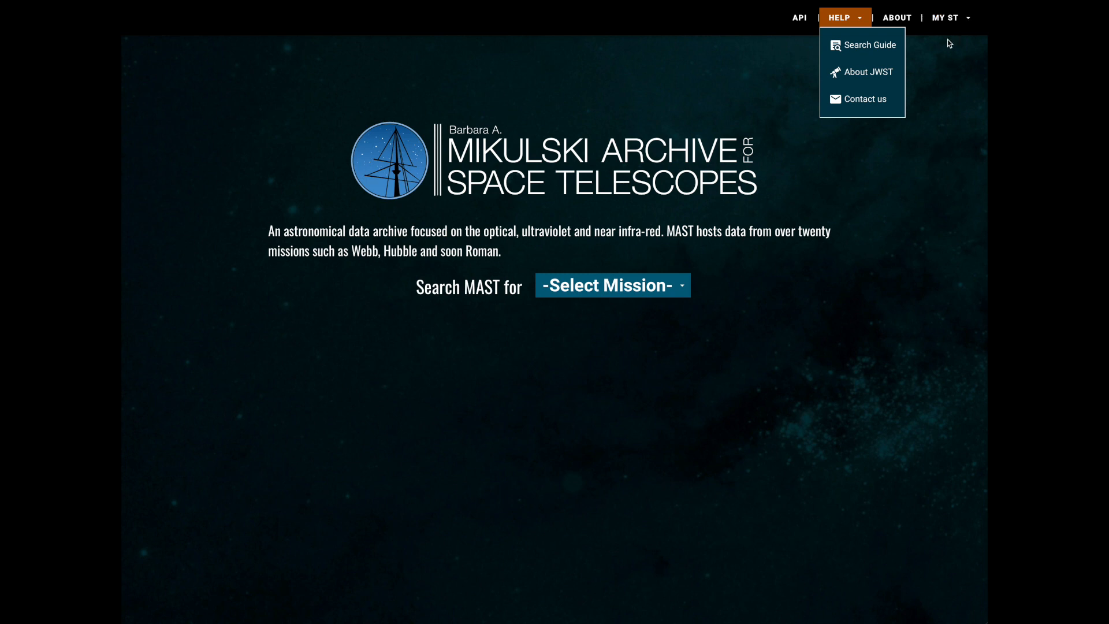
Dismiss the Help menu and show the mission chooser listing Hubble, JWST and HLSPs
click(612, 285)
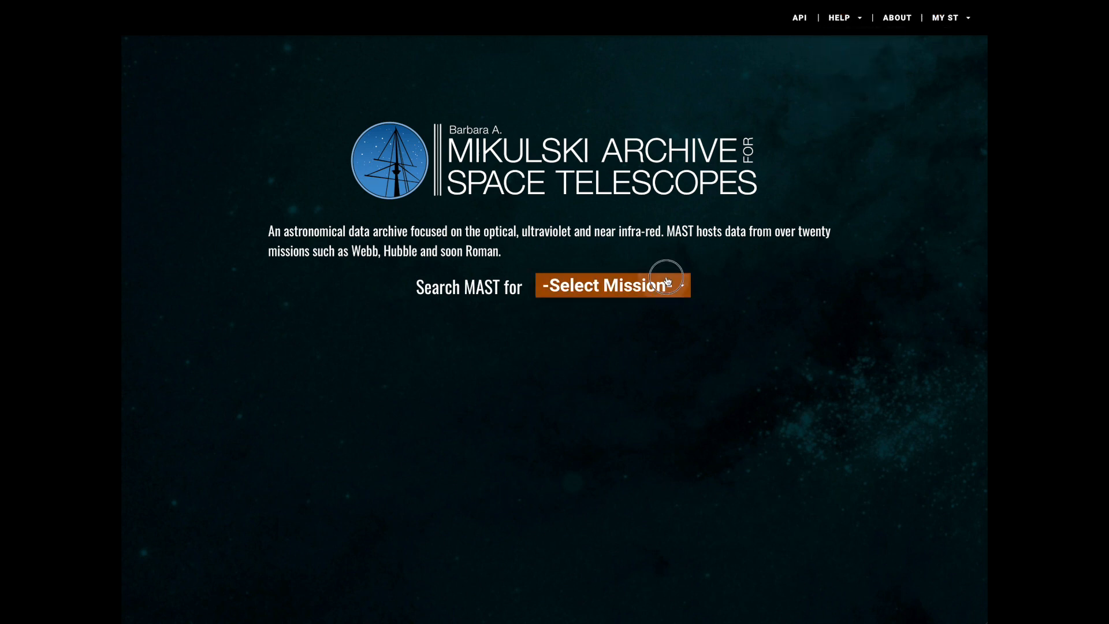
click(612, 285)
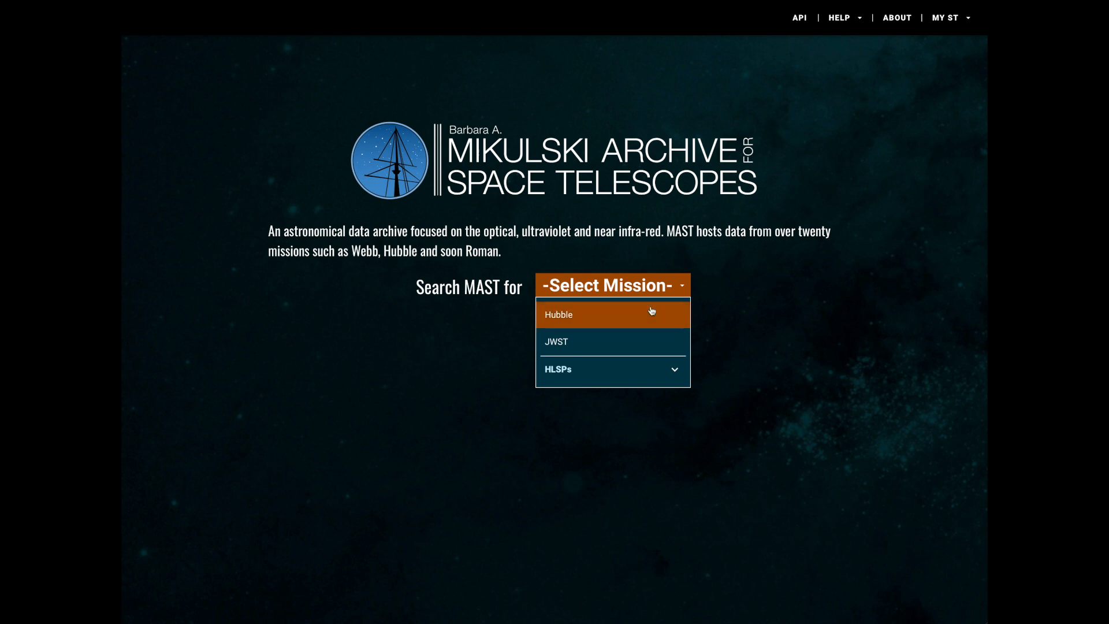
mouse_move(634, 342)
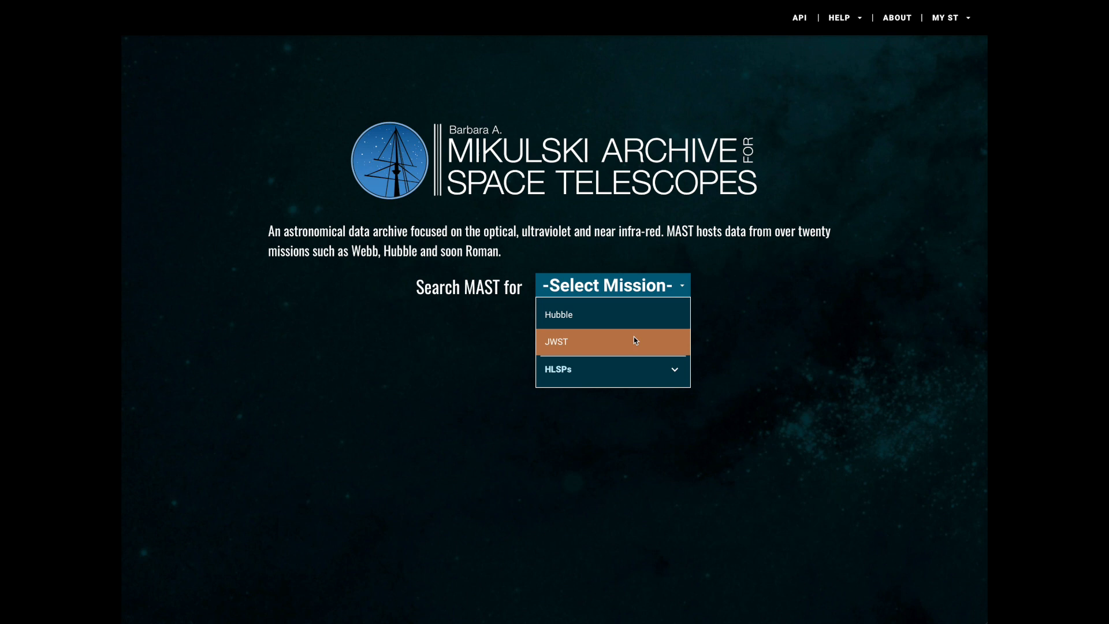
Choose JWST and enter Trappist-1 as the resolved target, removing the unresolved Trappist-2 tag
click(612, 342)
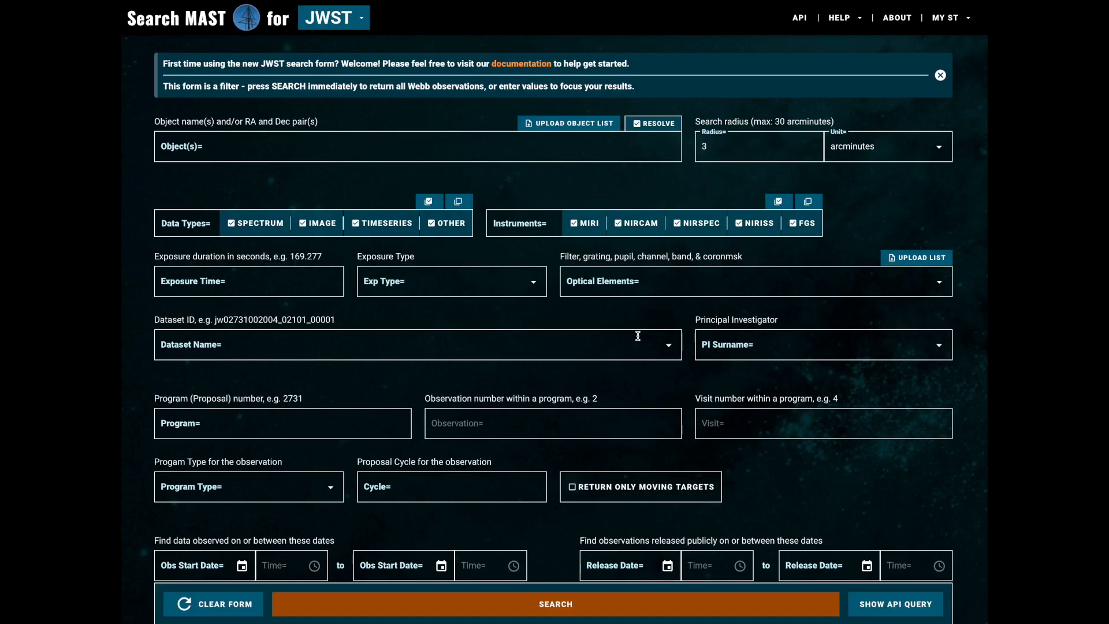
click(417, 145)
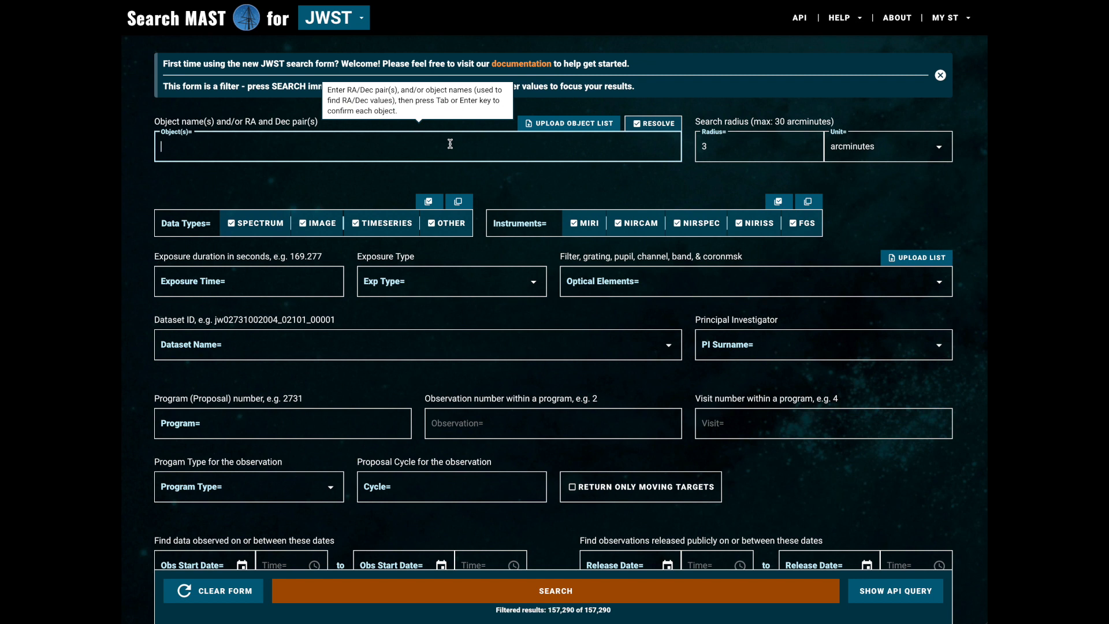
text(Trappist-1 (346.62237 -5.0414)
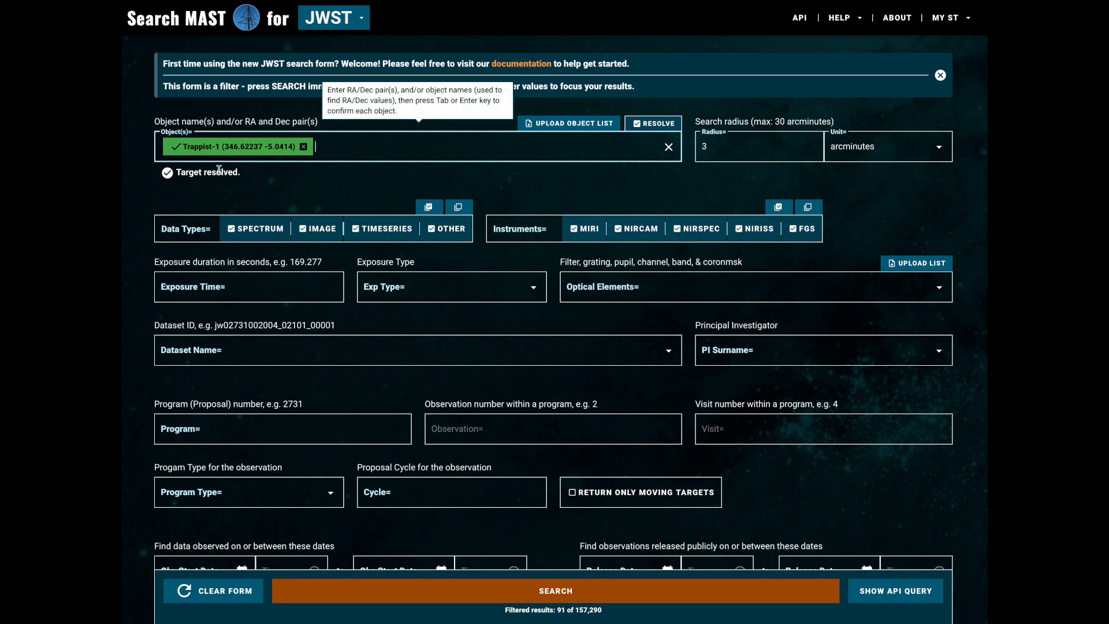
mouse_move(394, 196)
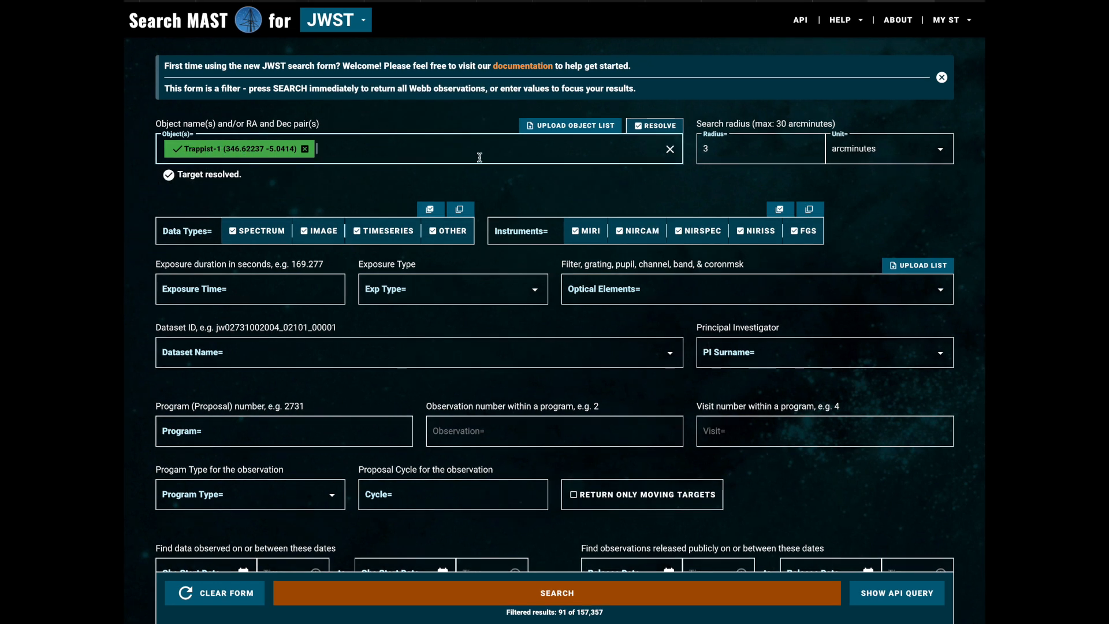
text(Trappist-2)
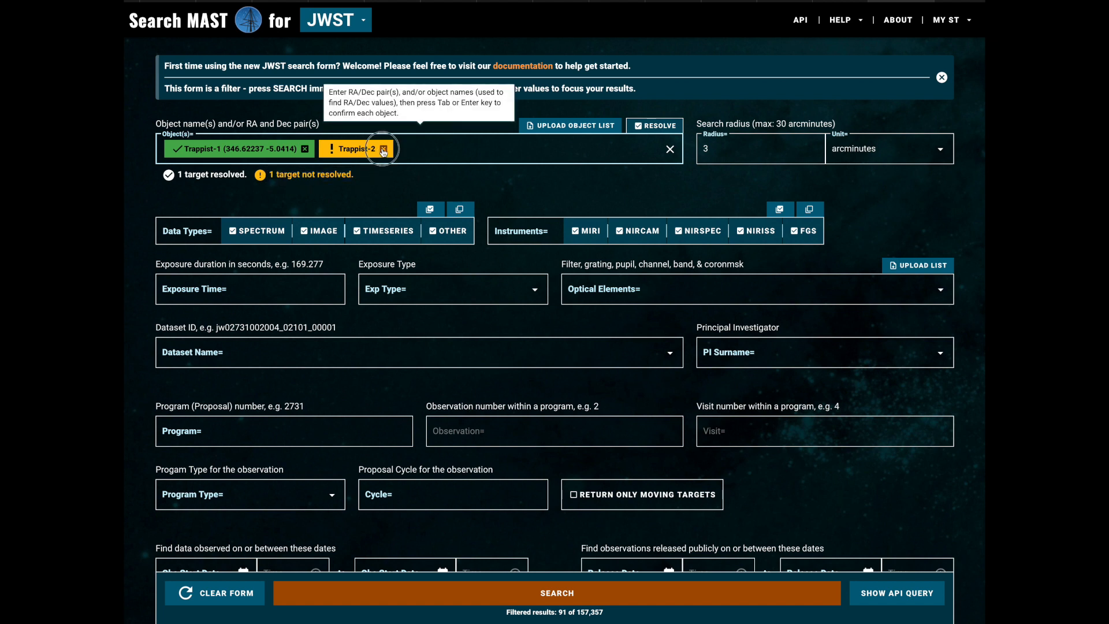
click(384, 149)
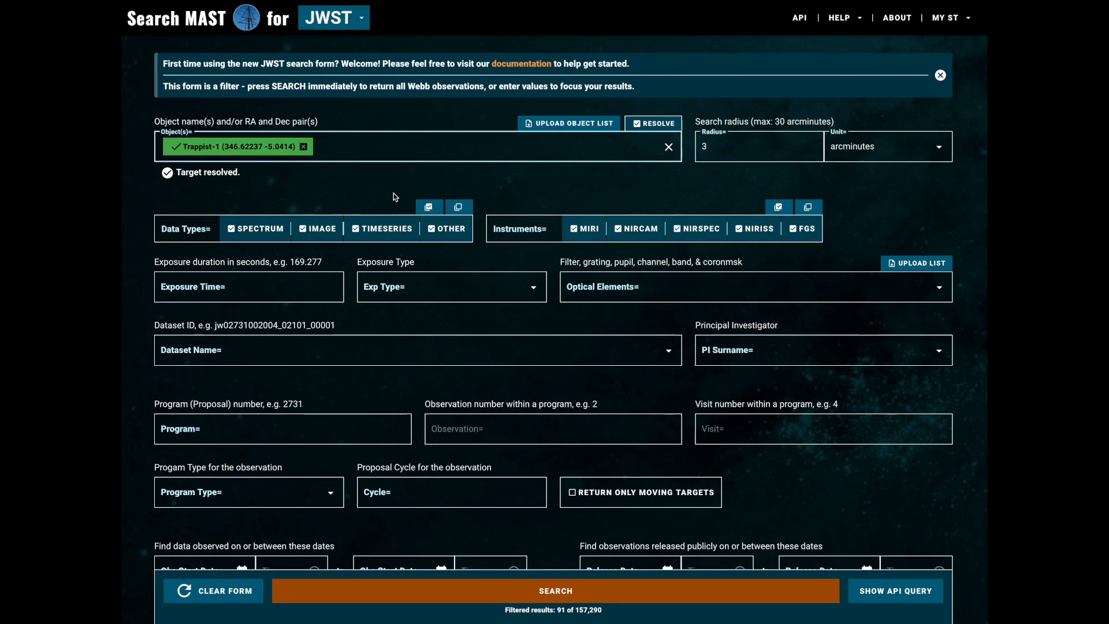
click(555, 590)
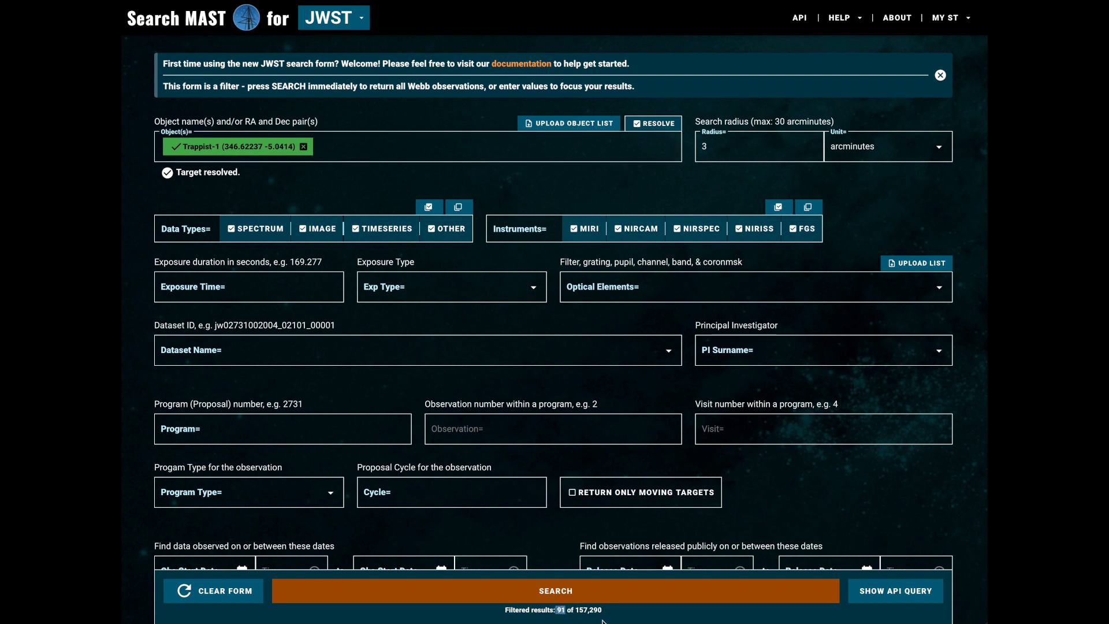
Turn off RESOLVE for exact name matching and run the search, listing 99 datasets
click(654, 123)
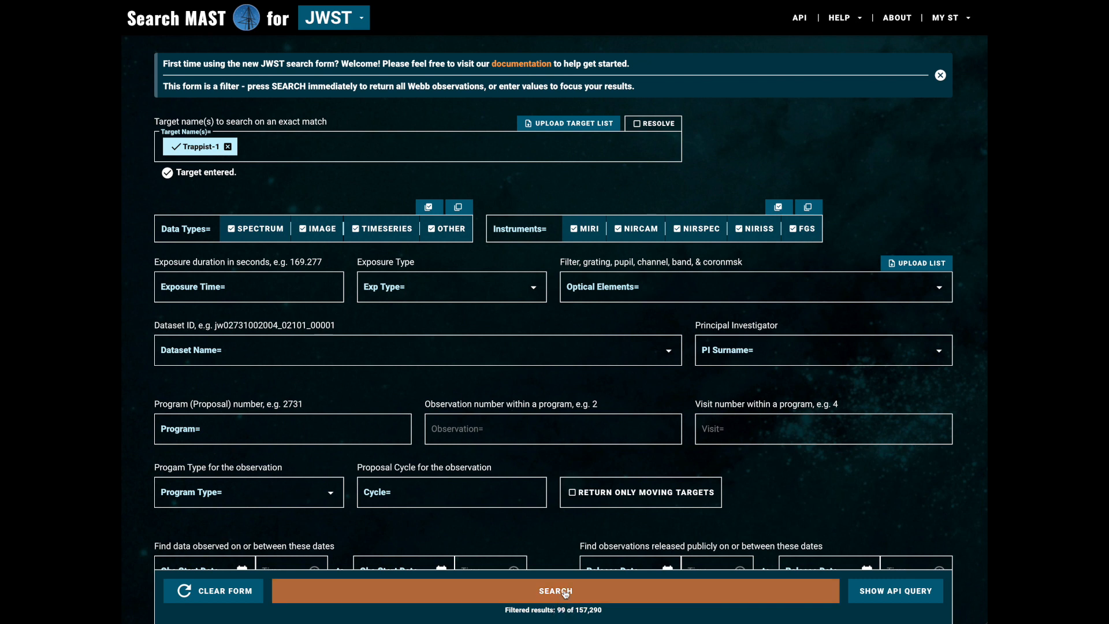
click(554, 590)
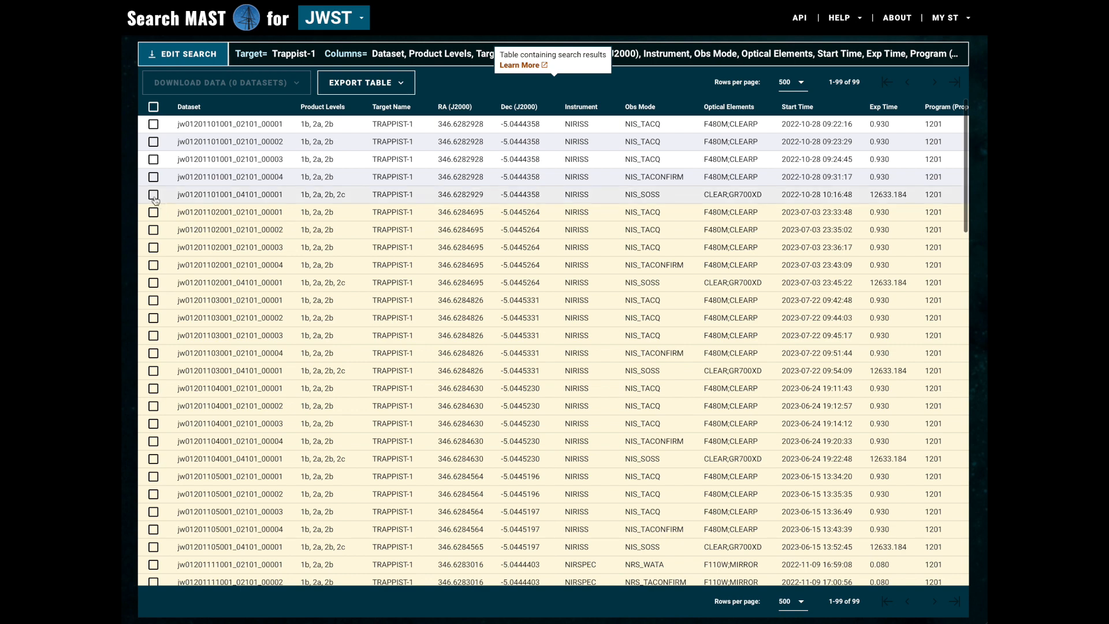
Select three Trappist-1 datasets, including jw01201-o101_t012_niriss, and request Download Data
click(153, 194)
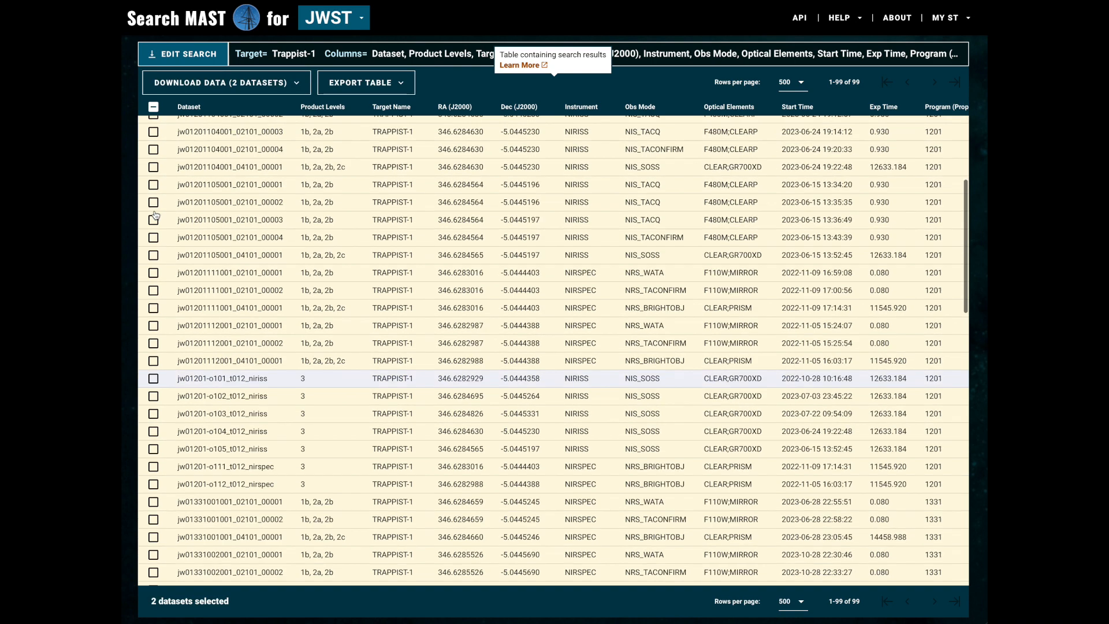
click(154, 235)
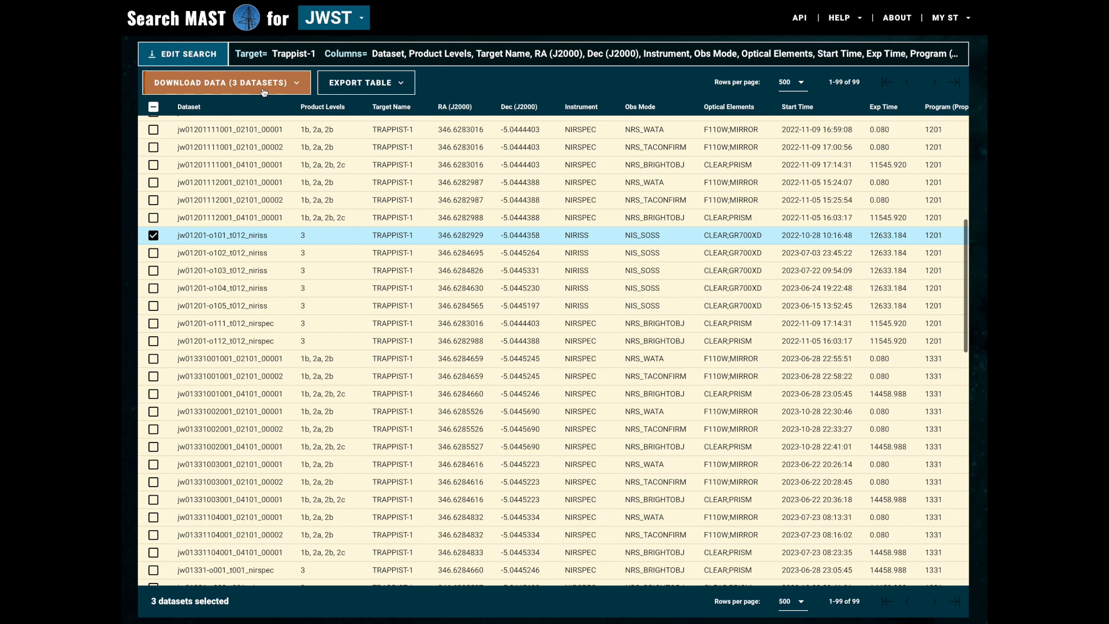
click(225, 82)
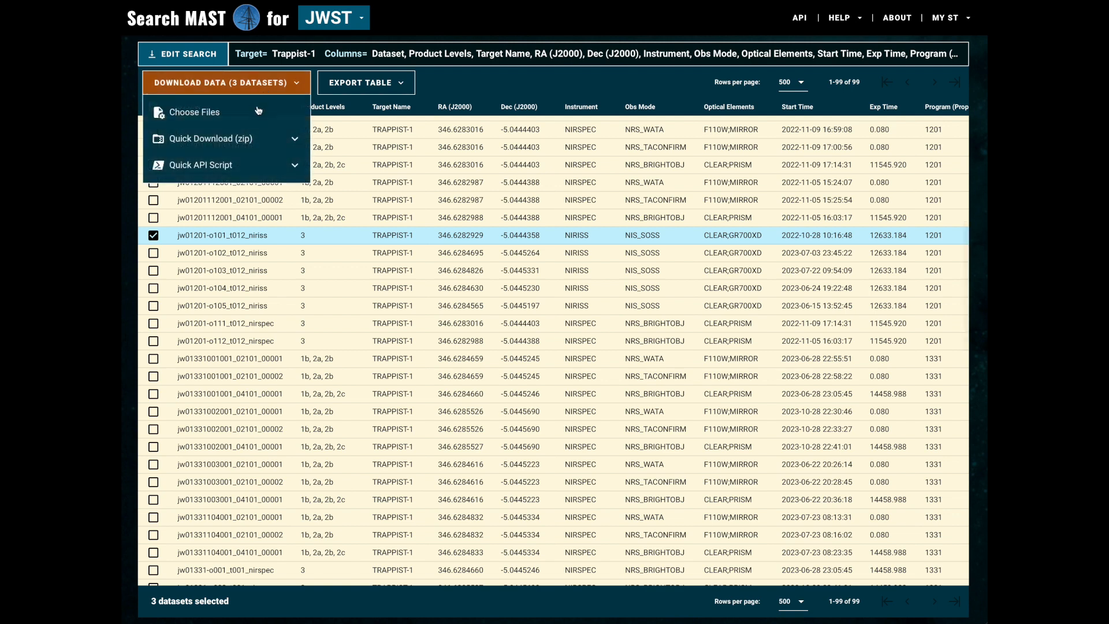
mouse_move(194, 112)
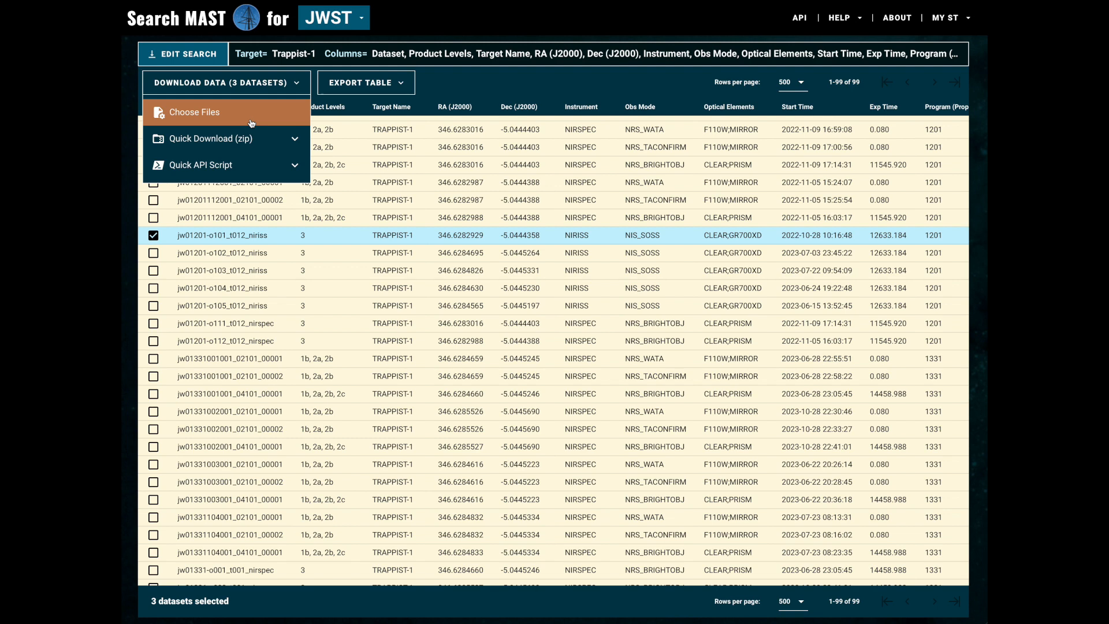
In Choose Files, select all file types plus highest-calibrated guidestar files: 68 files, 9.082 GB
click(194, 112)
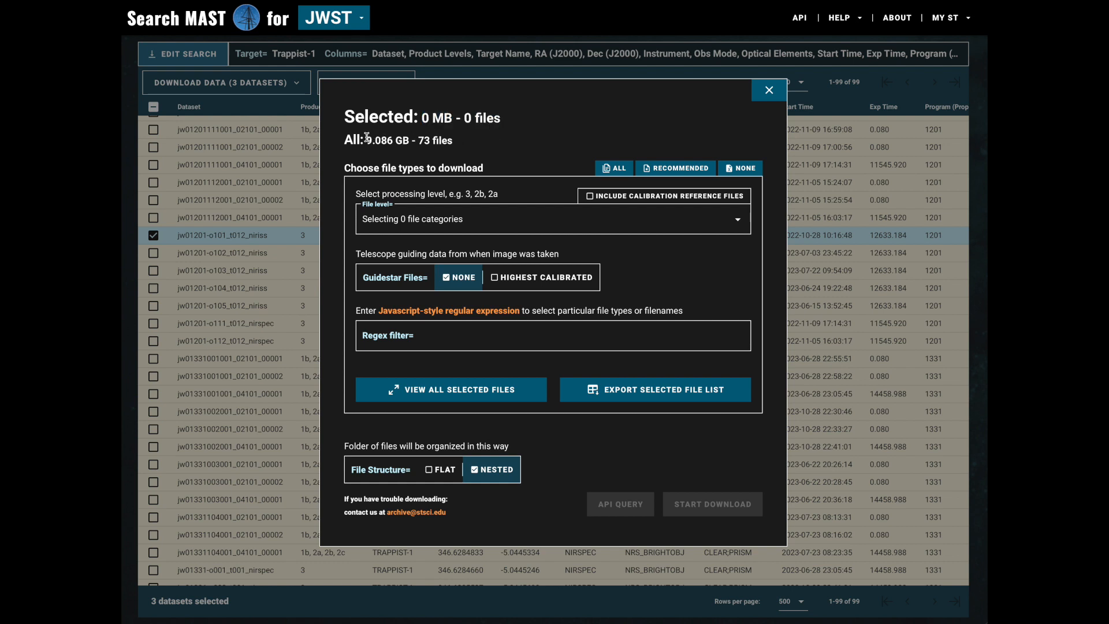
mouse_move(512, 139)
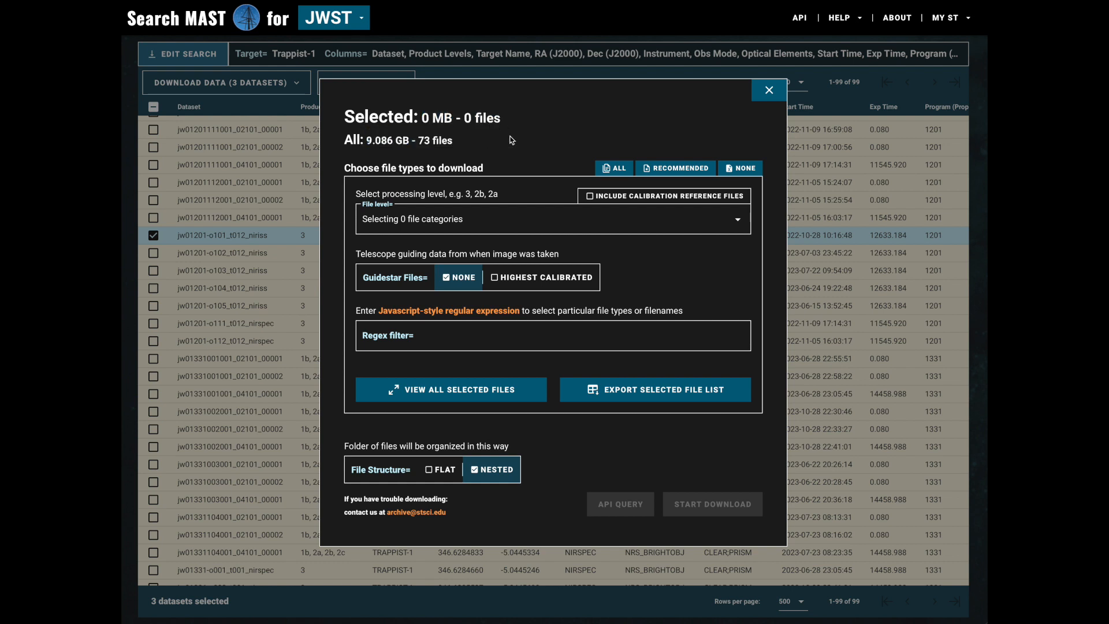
mouse_move(663, 161)
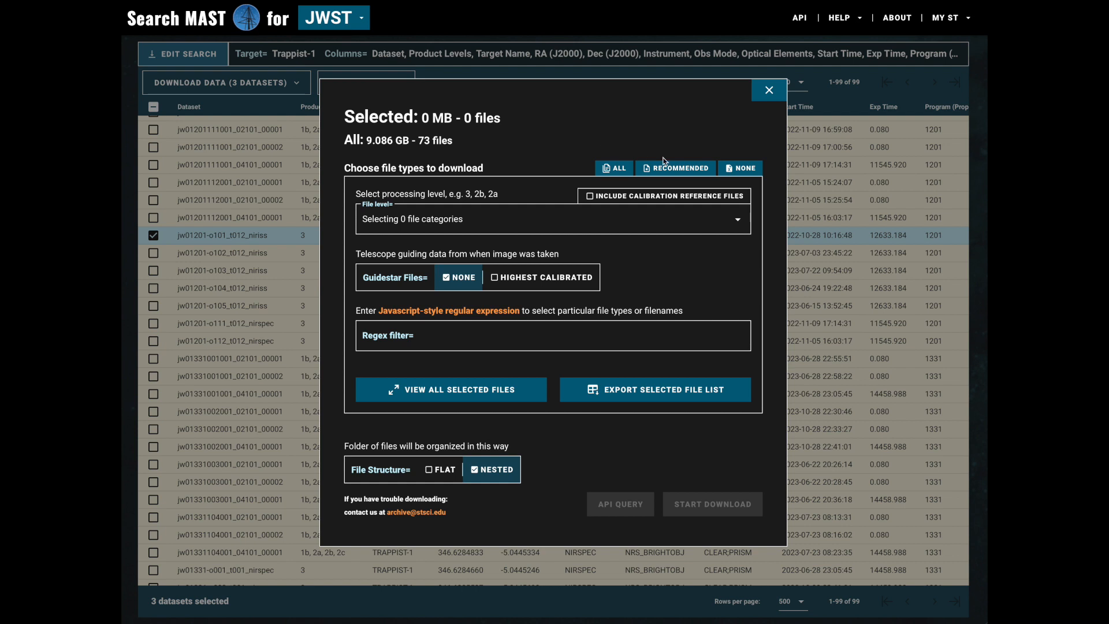
click(675, 168)
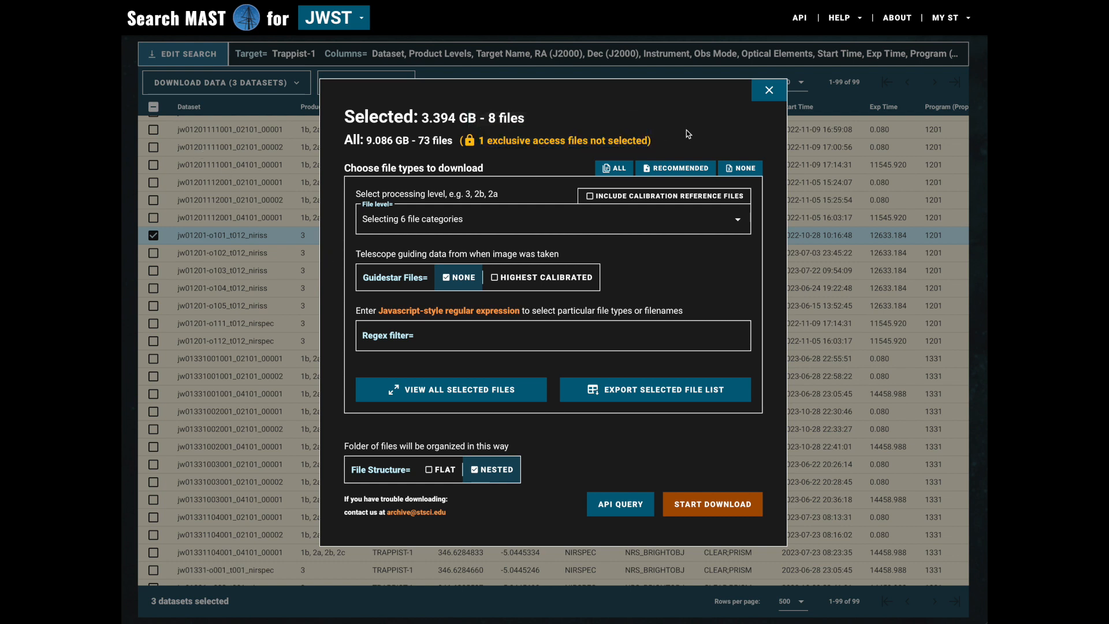
click(613, 168)
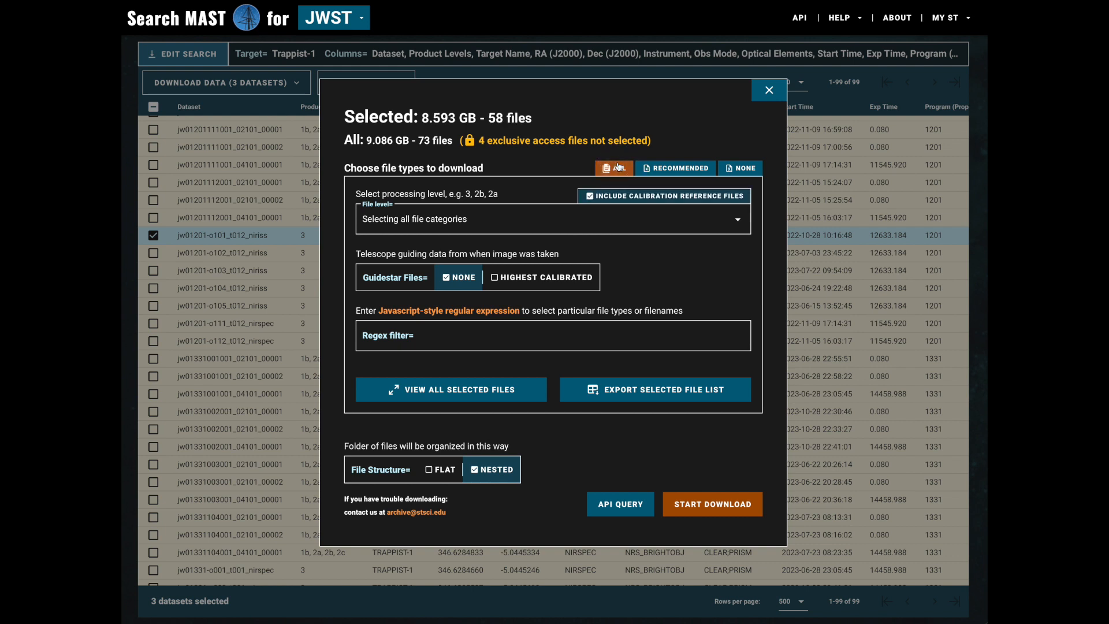
mouse_move(566, 170)
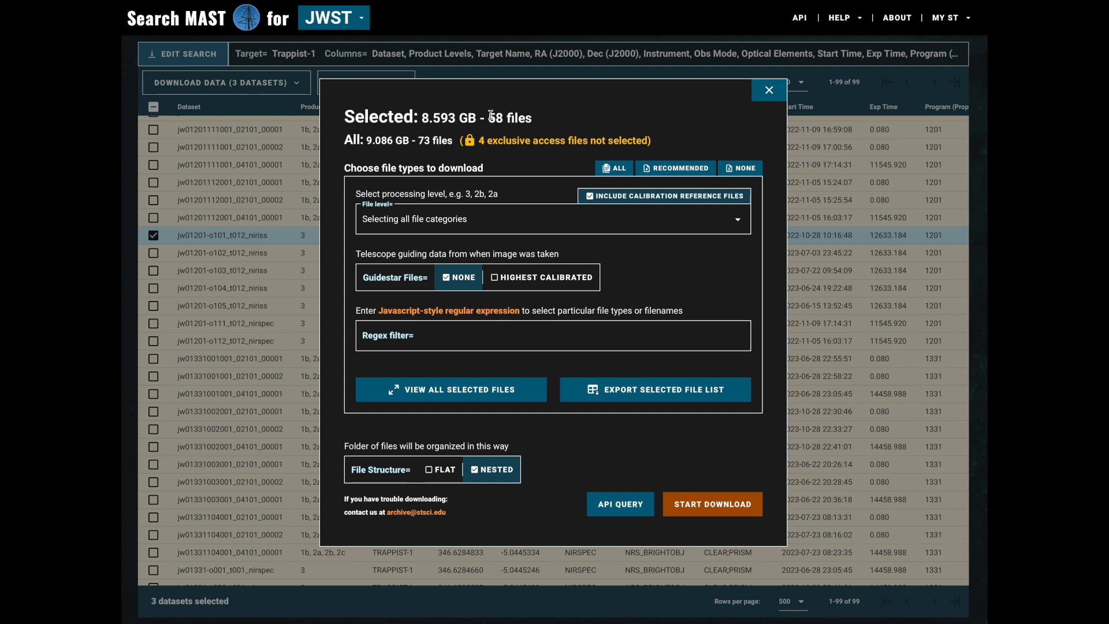
double_click(434, 140)
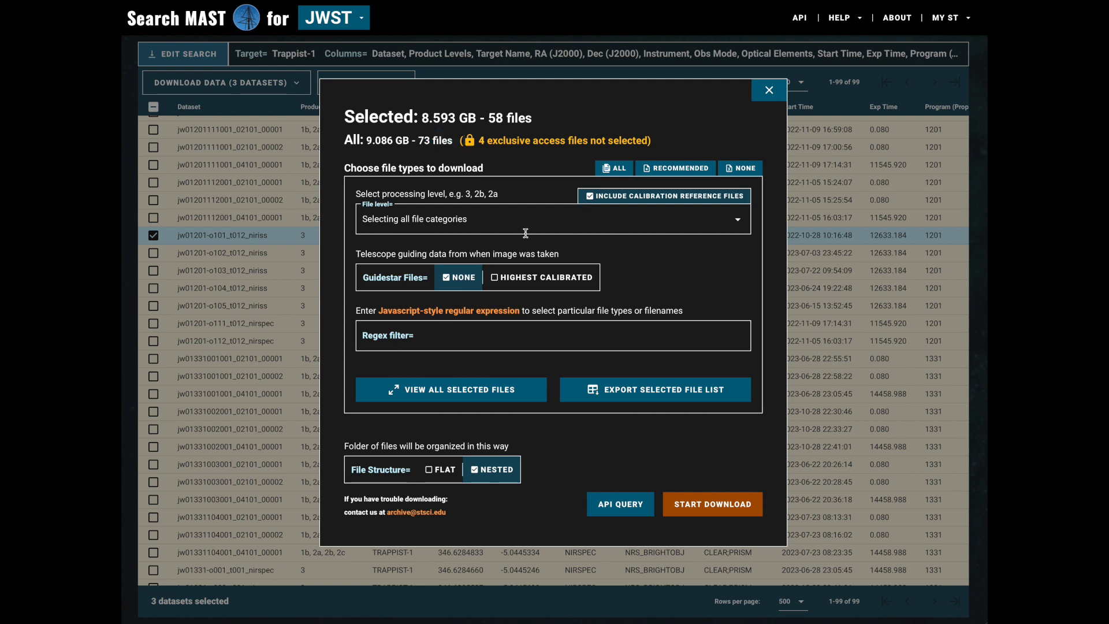
click(540, 276)
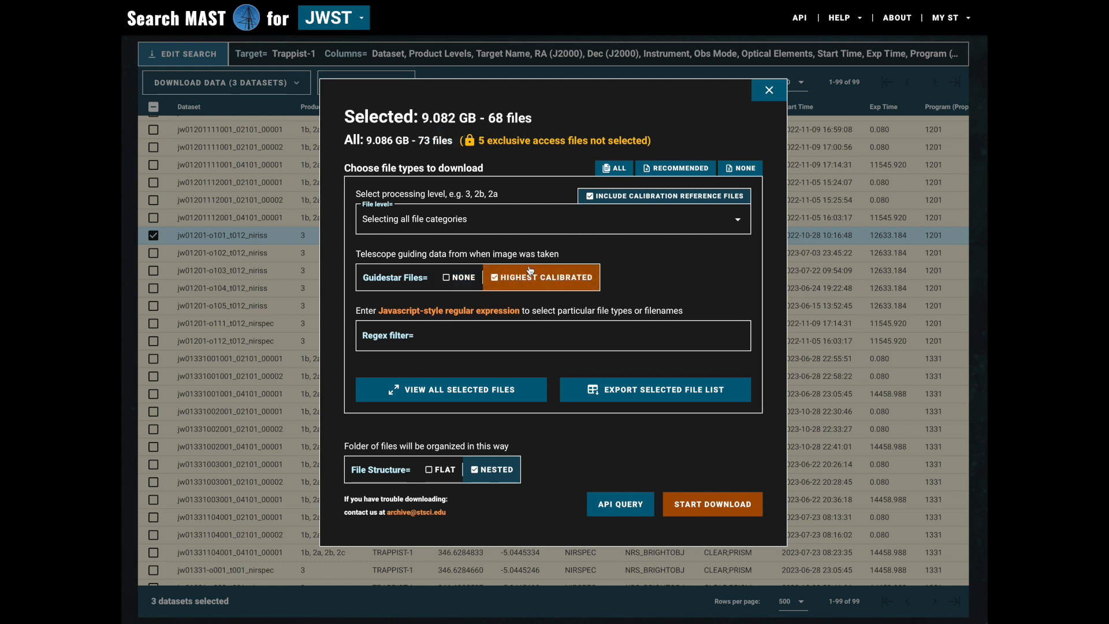
View the table of all 68 selected files, including NIRISS reference calibration files
click(541, 276)
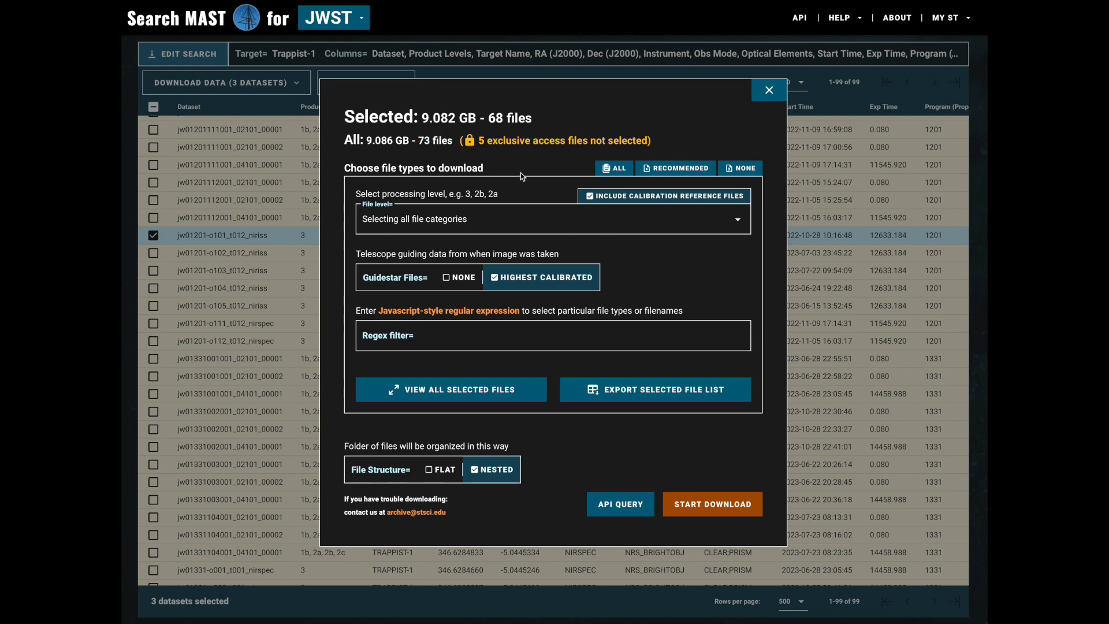
click(450, 389)
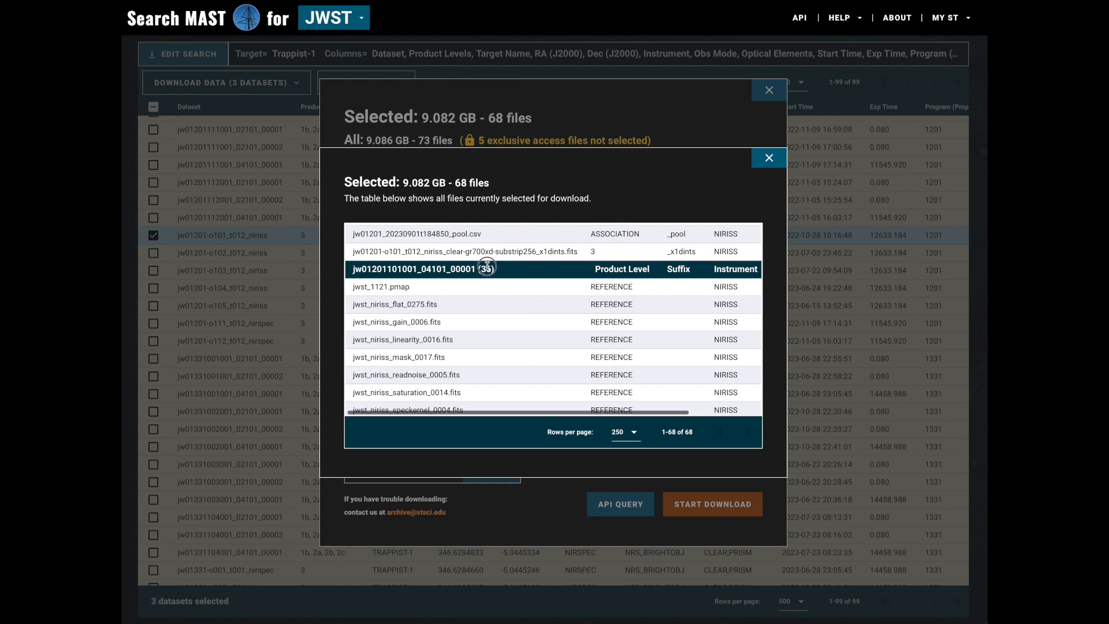
Set Guidestar Files to None, cutting the download to 58 files (8.593 GB)
scroll(down, 3)
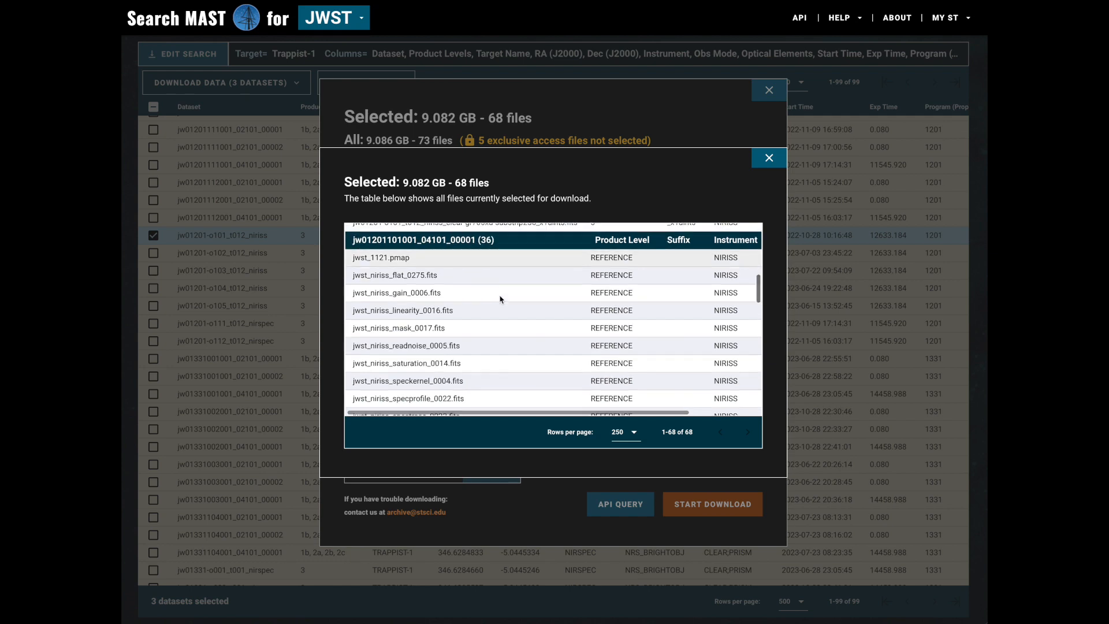
scroll(down, 3)
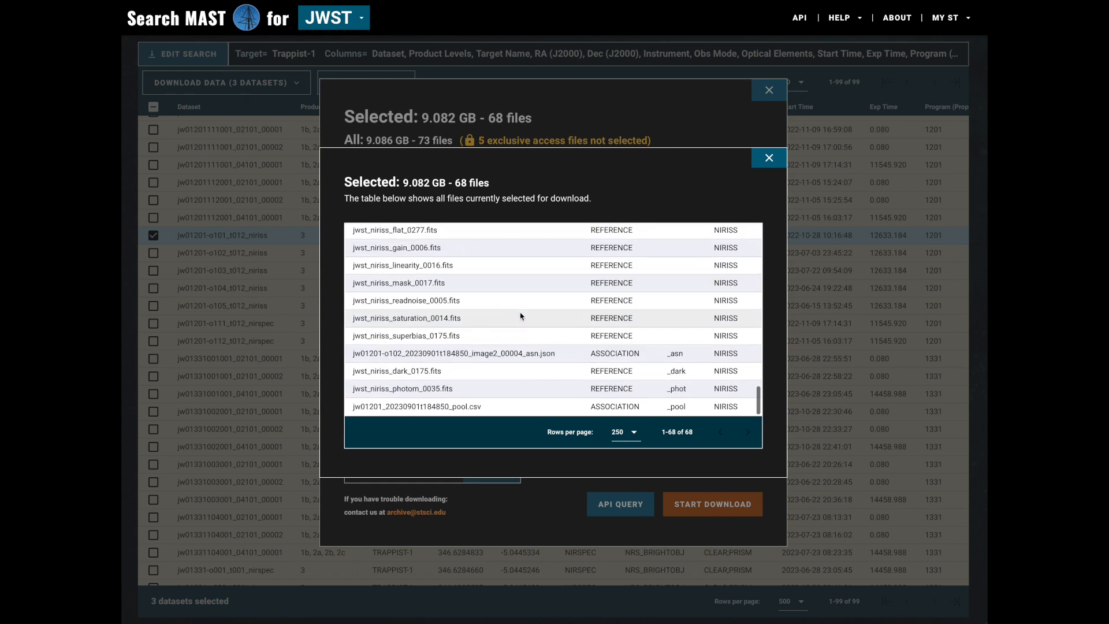
scroll(down, 3)
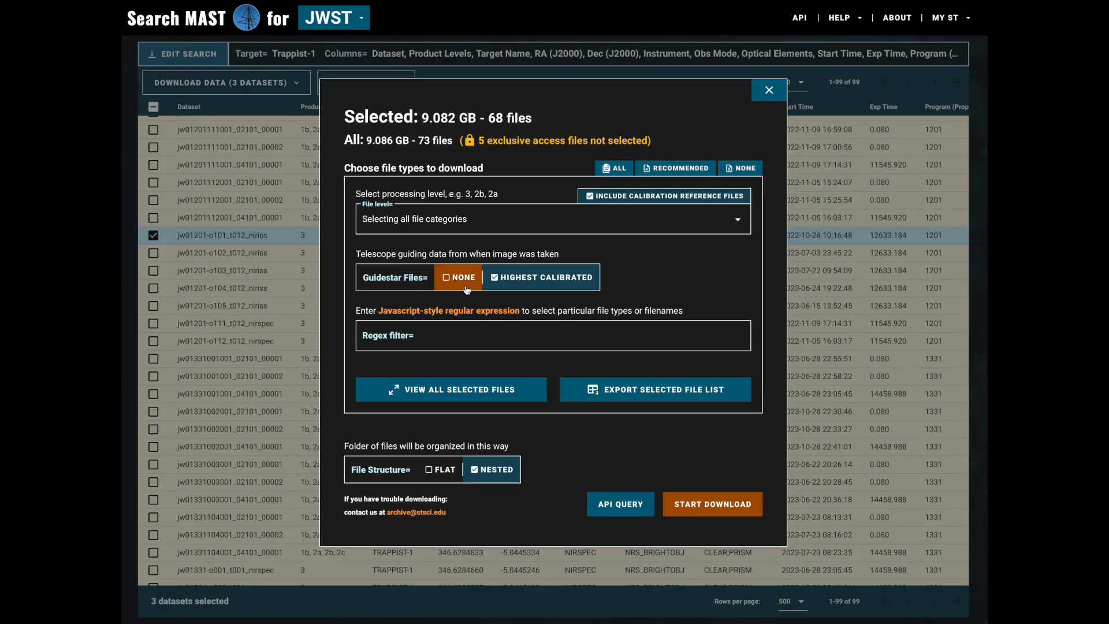
click(458, 276)
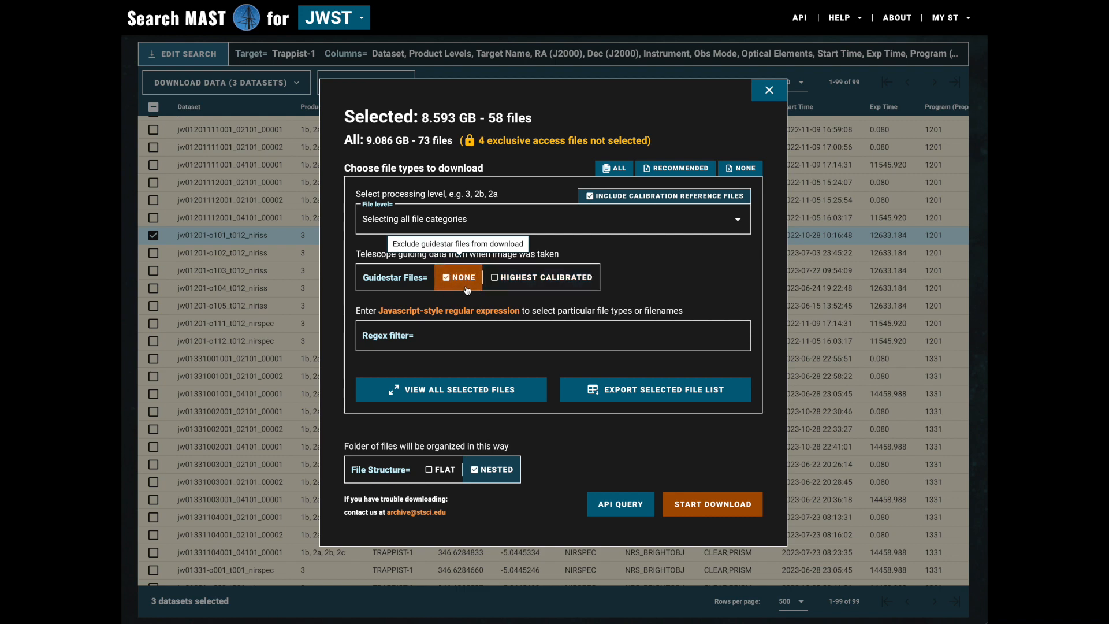
click(553, 219)
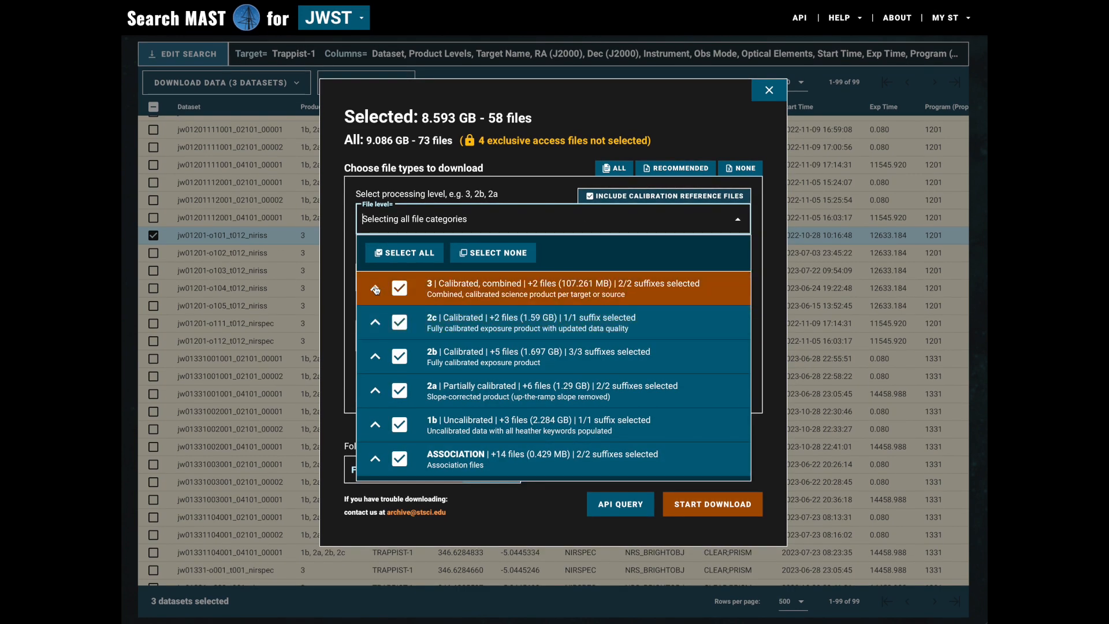
In File Level, deselect _whtlt, _crfints and 2b products, leaving 51 files (5.306 GB)
click(374, 287)
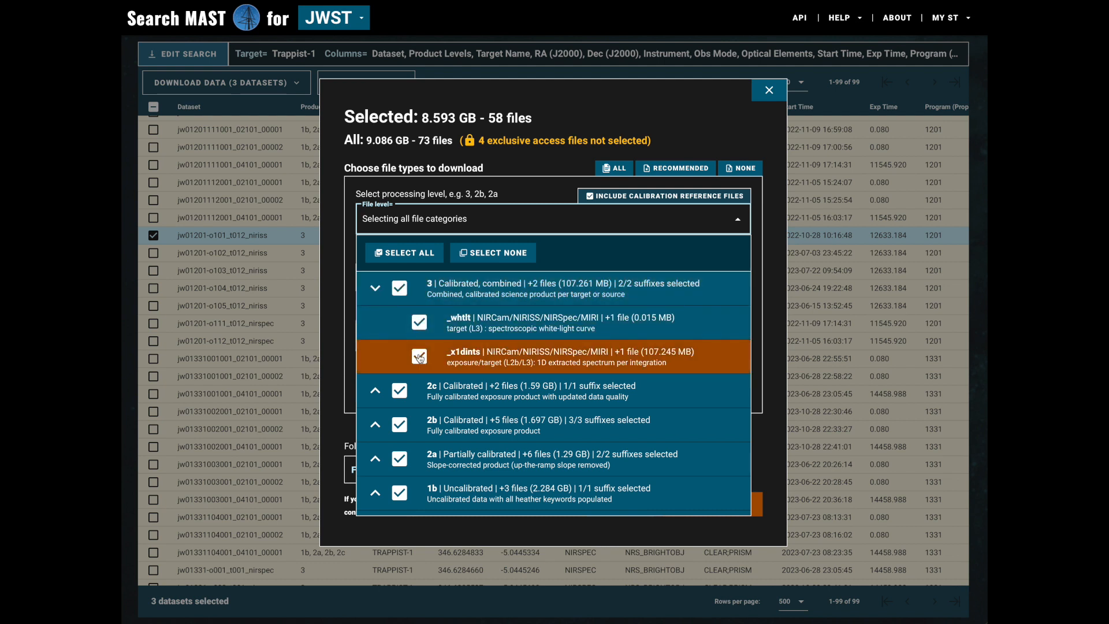
click(418, 323)
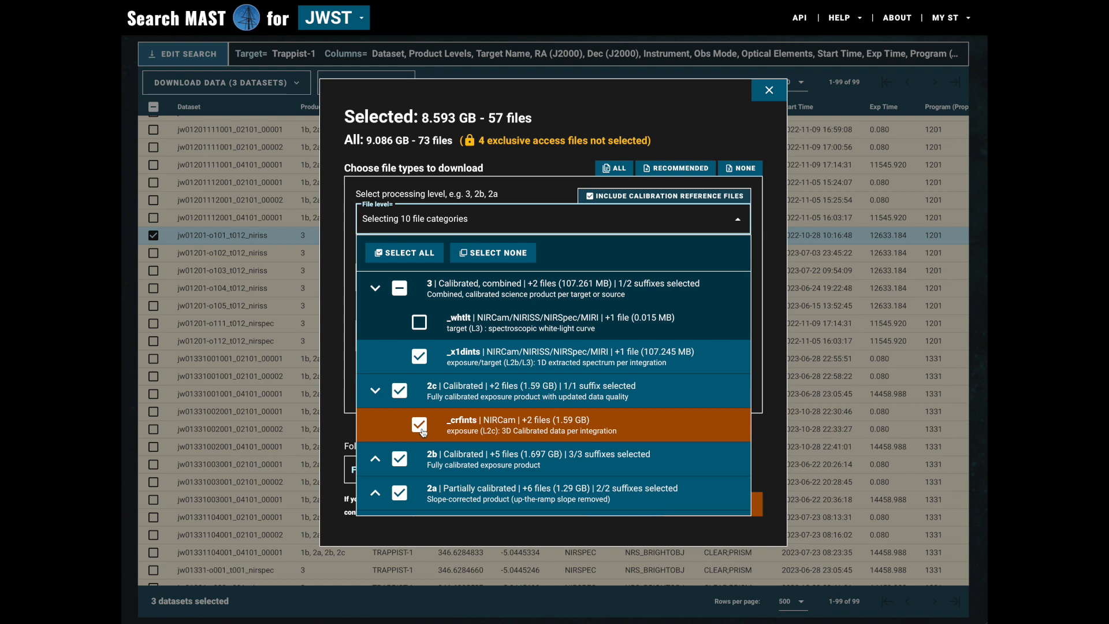
click(418, 424)
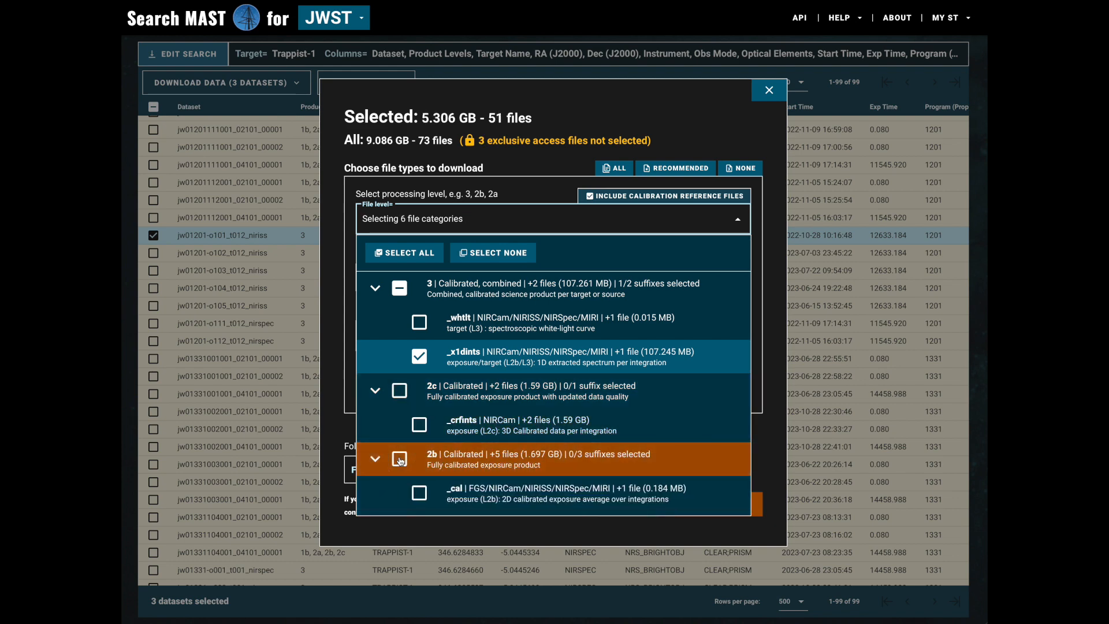
scroll(down, 3)
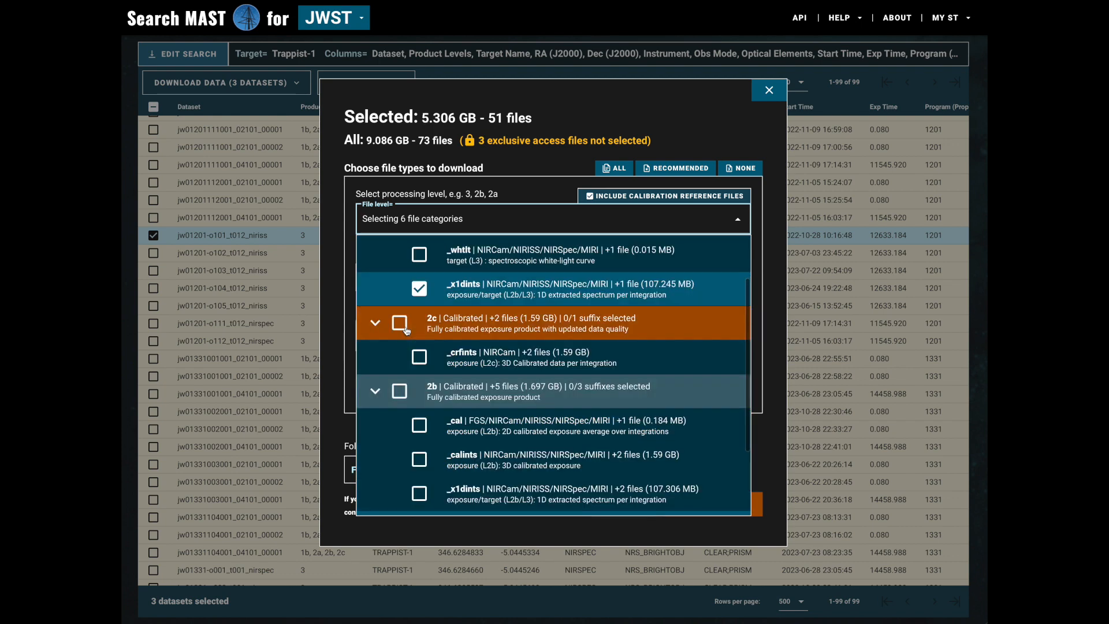
click(675, 167)
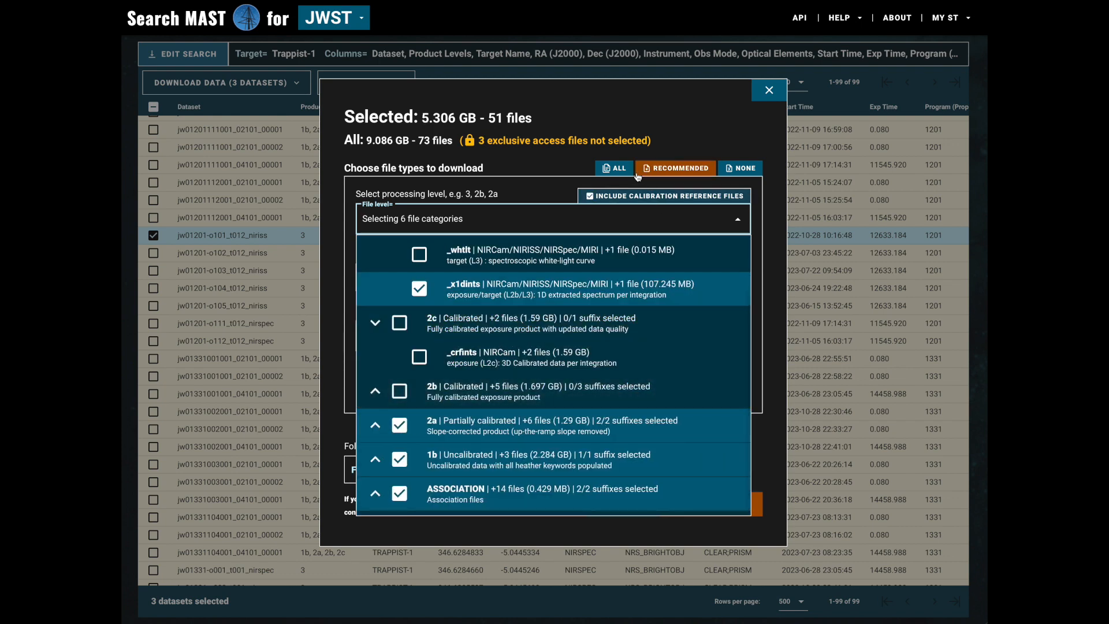
click(552, 219)
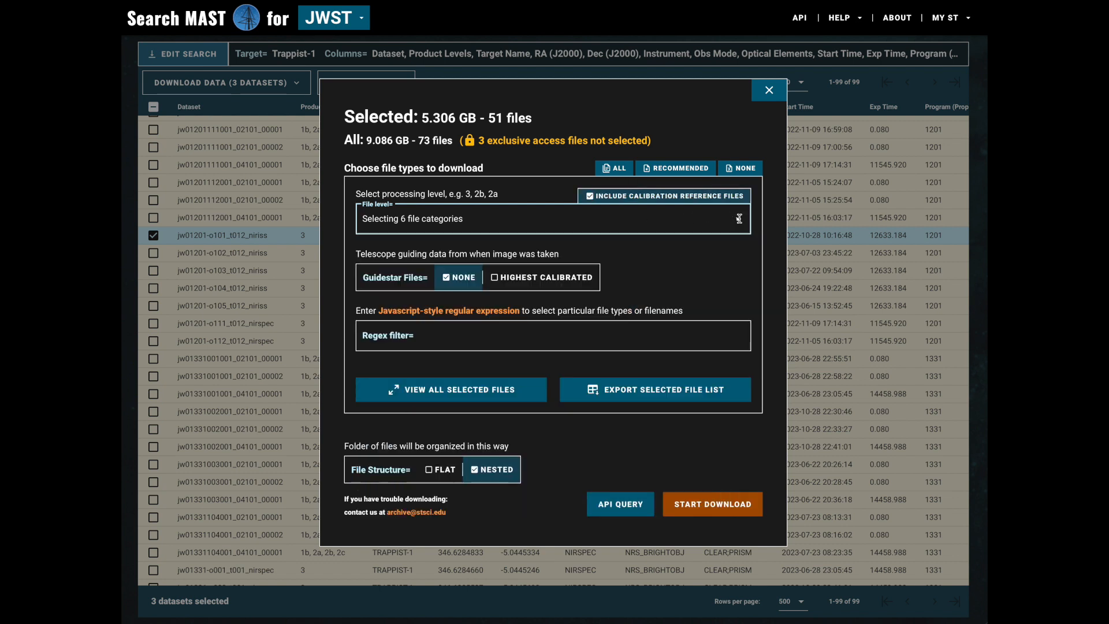
Uncheck Include Calibration Reference Files, shrinking the download to 14 files (3.681 GB)
click(590, 197)
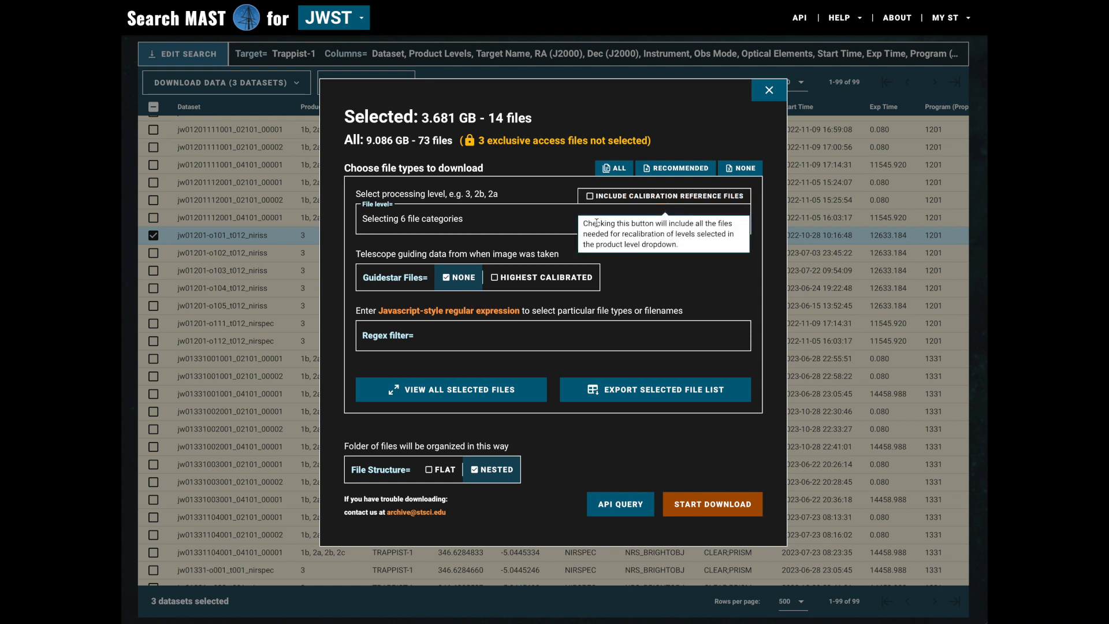
click(552, 335)
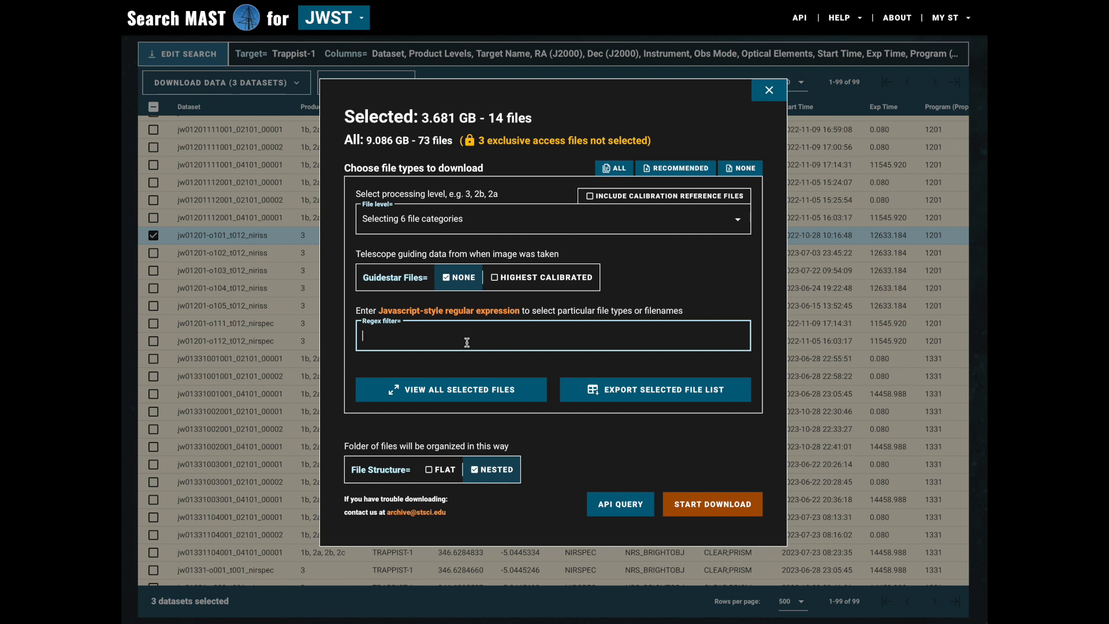
Apply the regex filter 'fits$' to keep only the 7 FITS files (3.681 GB) selected
text(fits$)
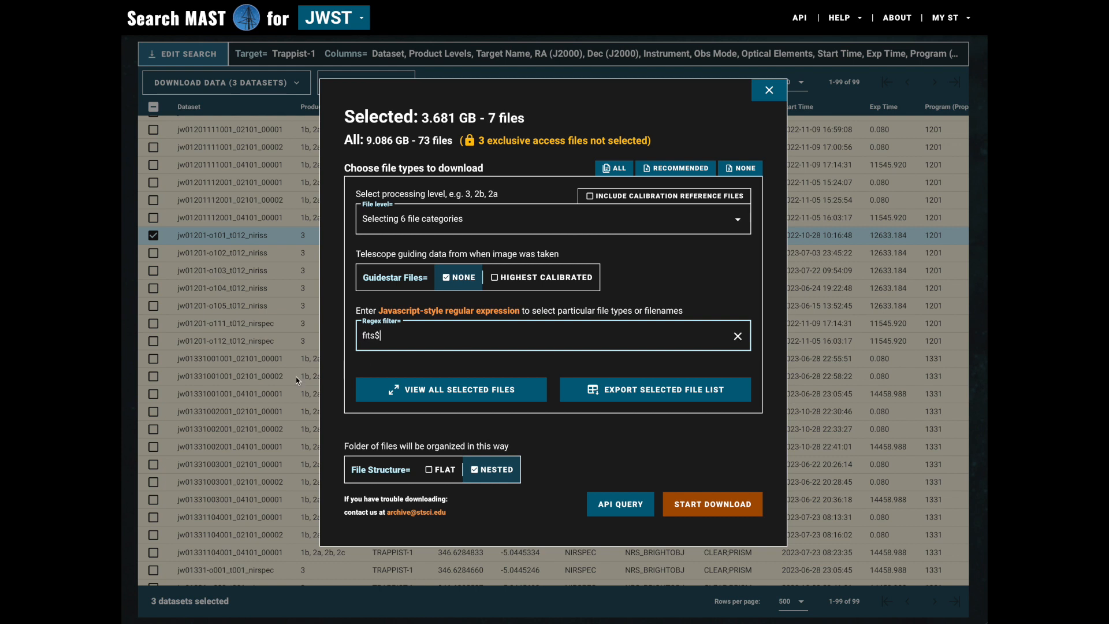
mouse_move(359, 367)
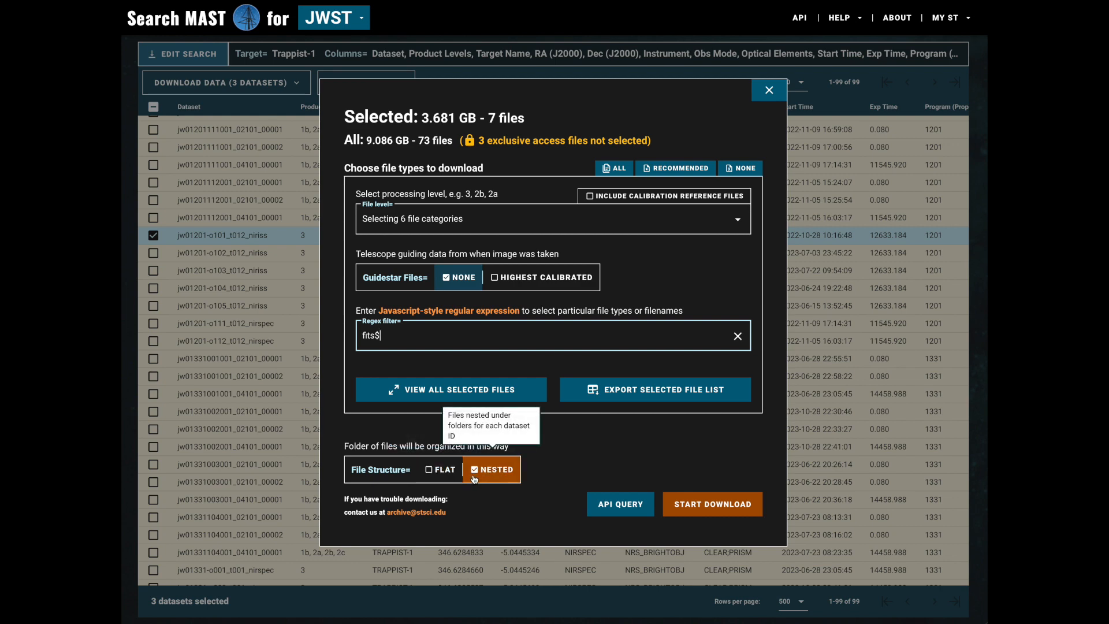
click(452, 390)
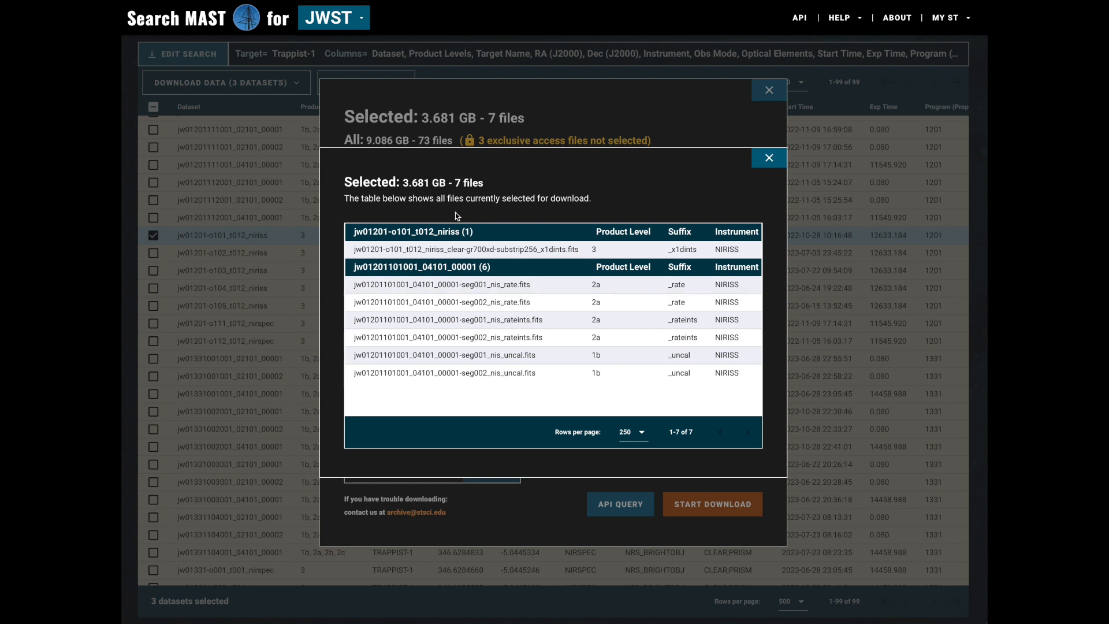
mouse_move(419, 259)
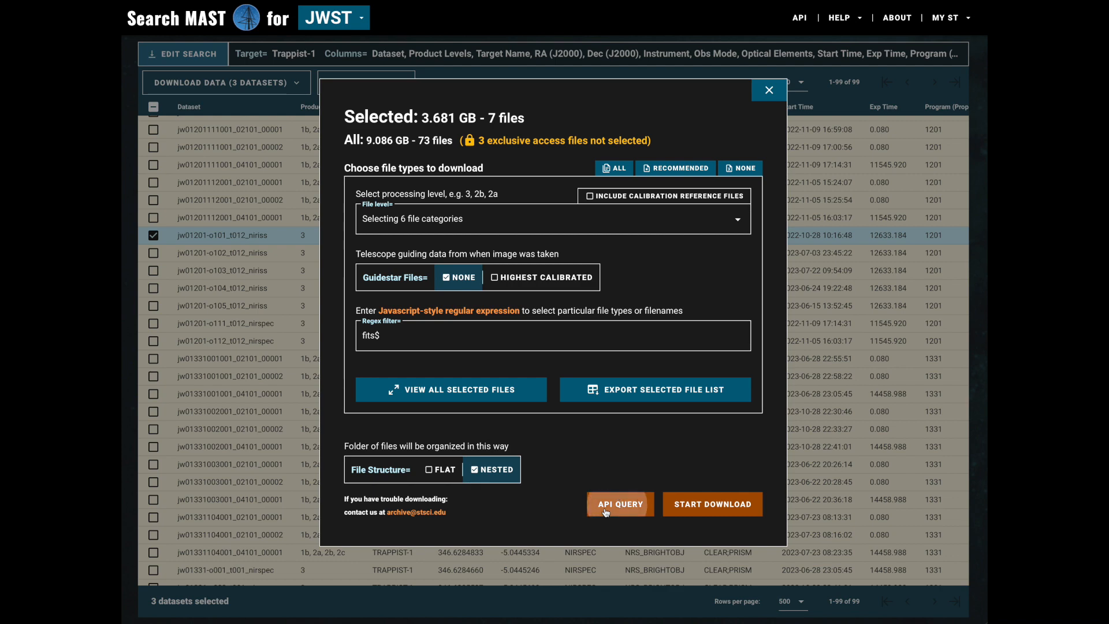
click(619, 504)
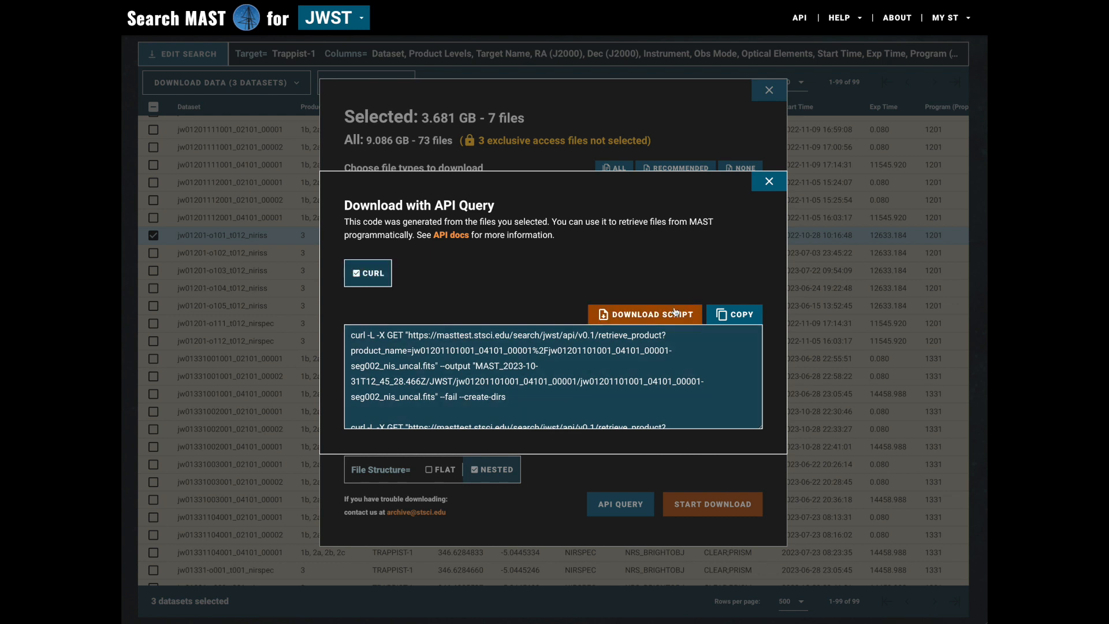
mouse_move(733, 315)
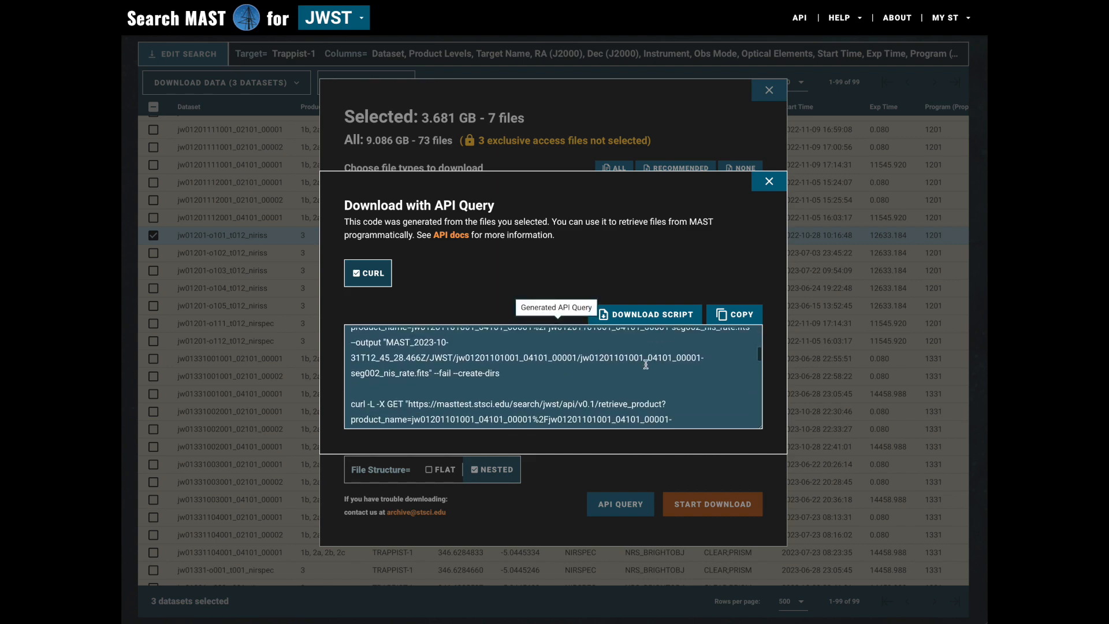
click(769, 181)
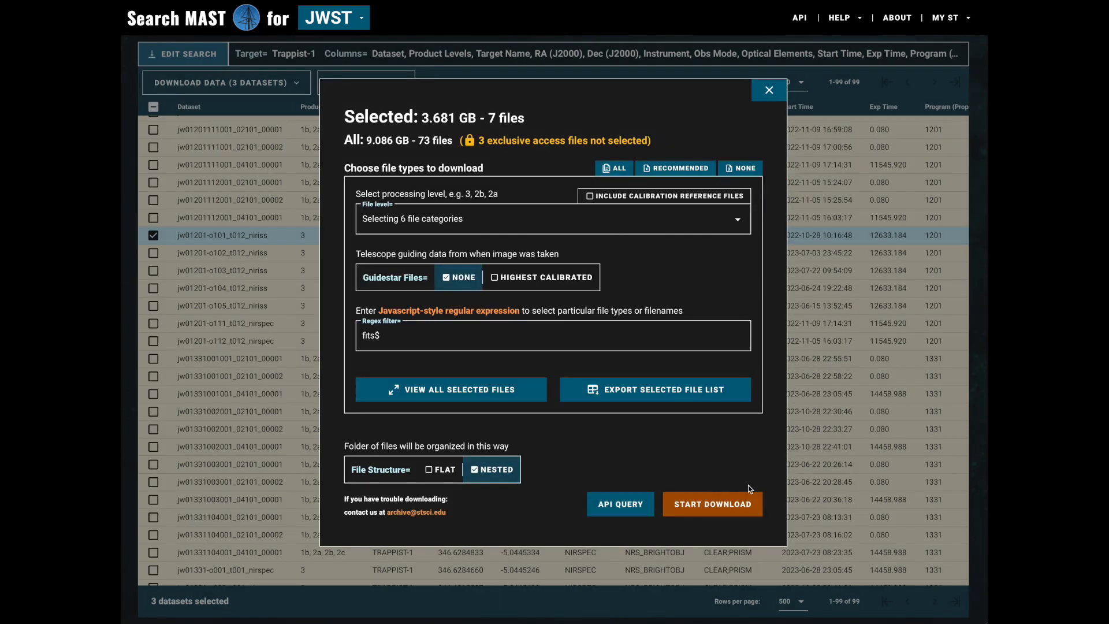